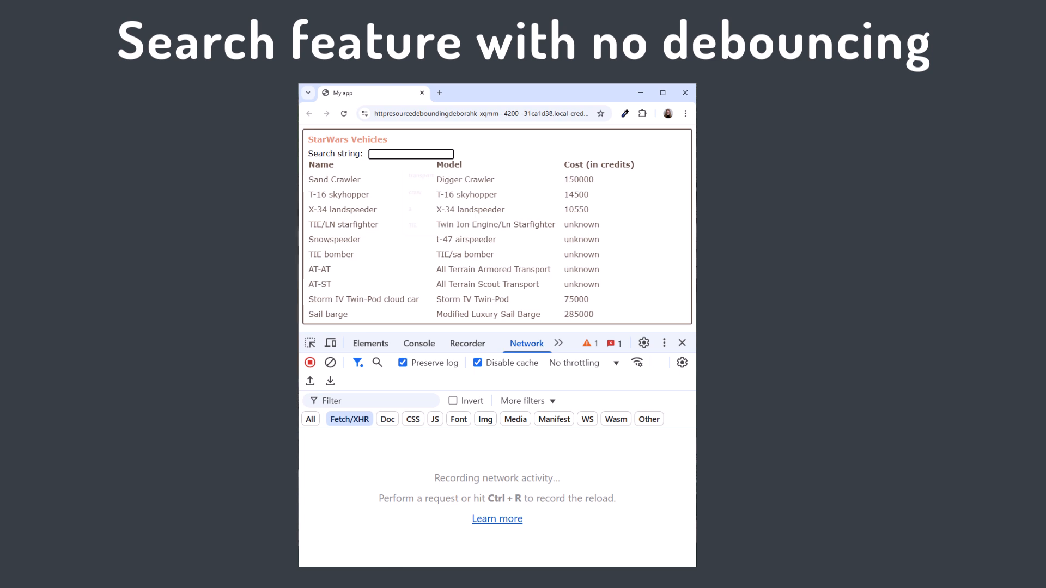
Step: Enter 'TIE' in the preview's vehicle search box
text(TIE)
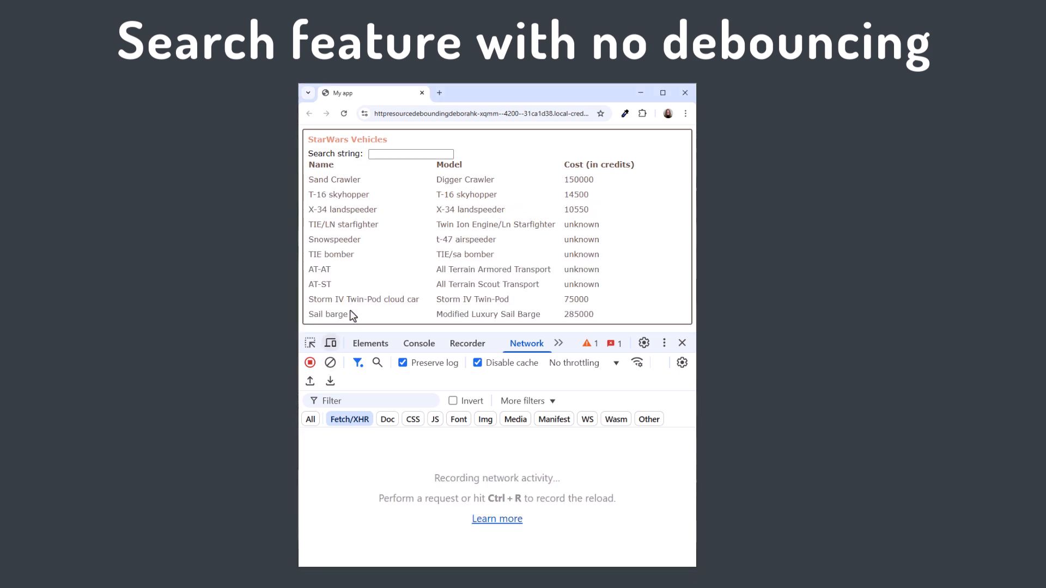
click(411, 154)
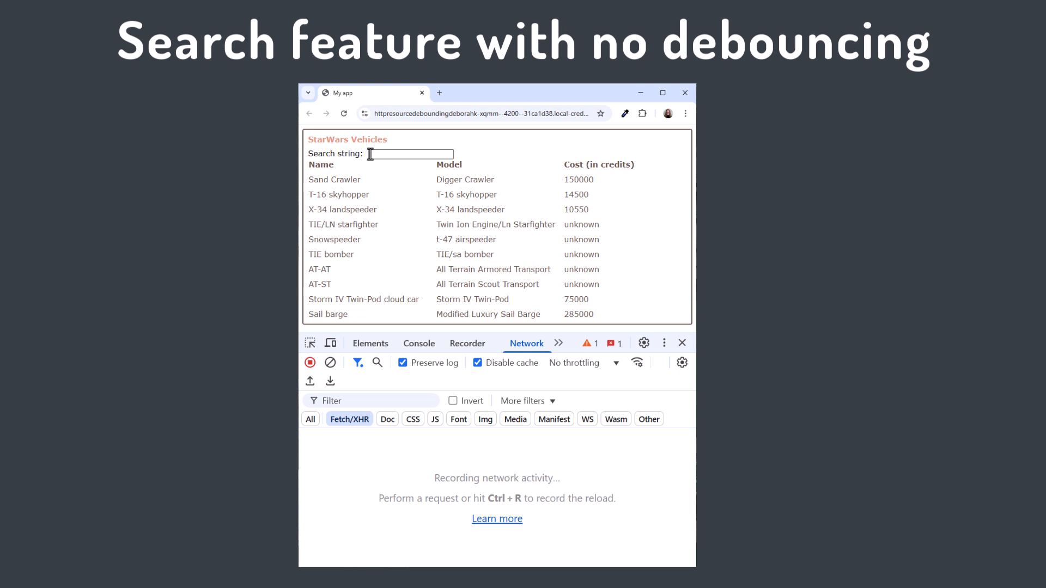
text(TIE)
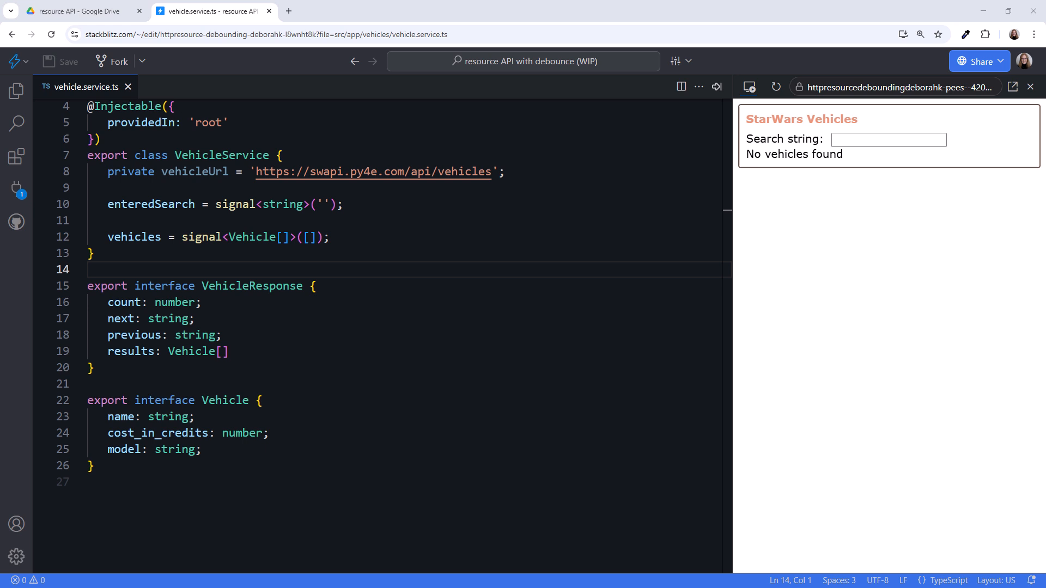
Step: Add private vehiclesResource = httpResource<VehicleResponse> fetching `${vehicleUrl}?search=${enteredSearch()}`
text(p)
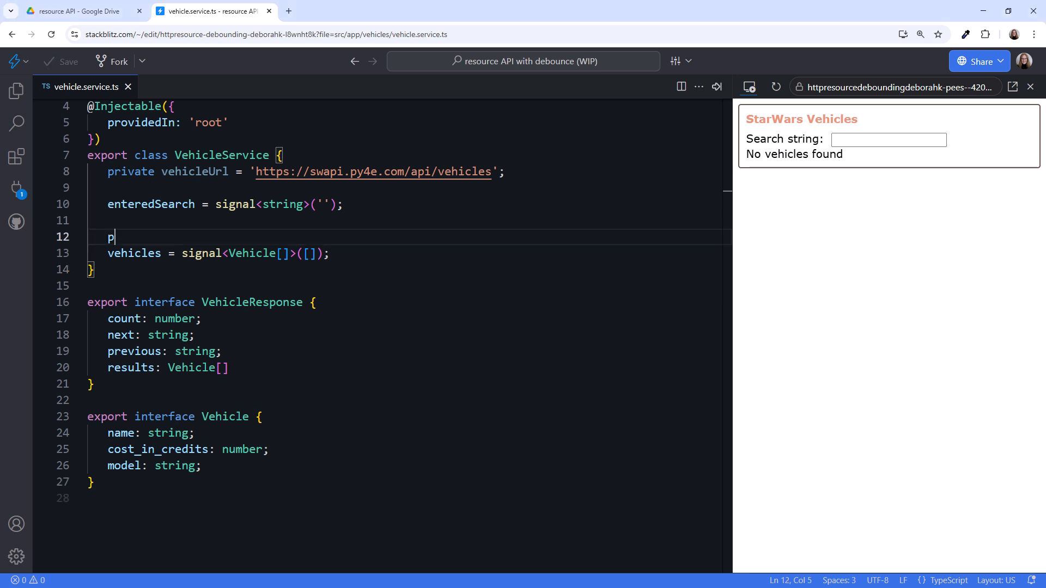
text(rivate vehiclesResource = h)
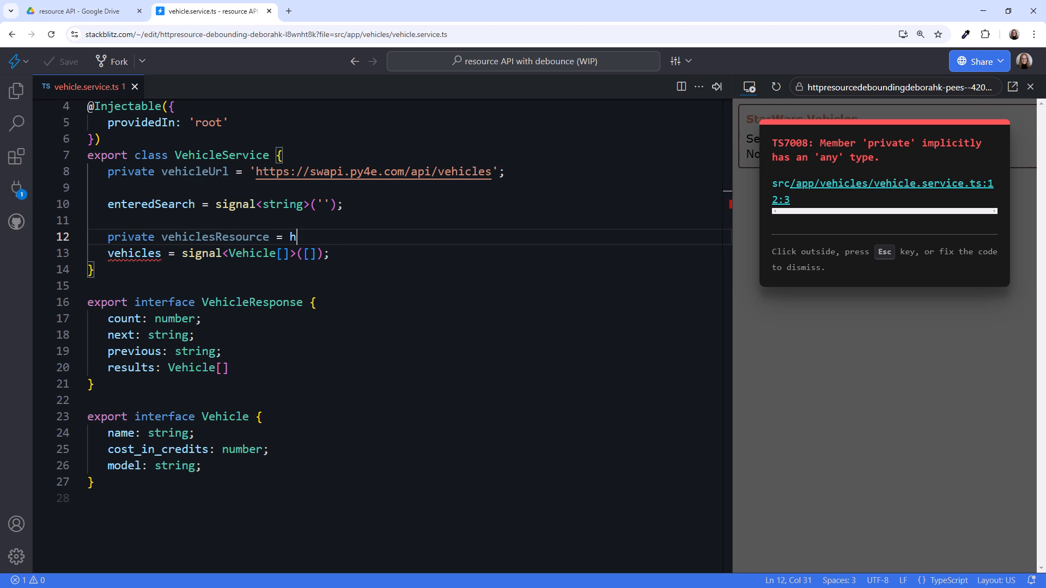
text(ttpResource();)
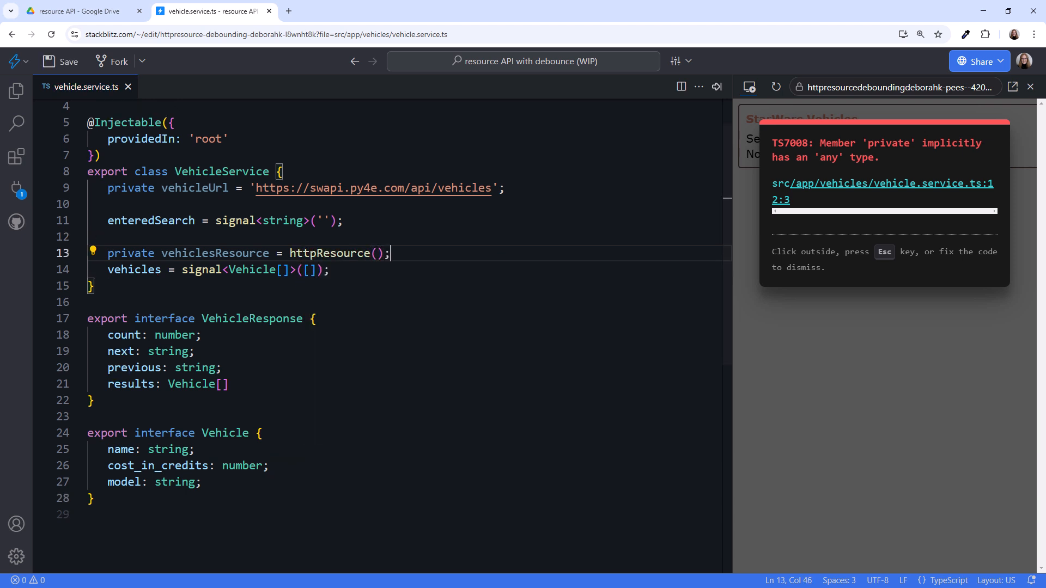
text(<VehicleResponse>)
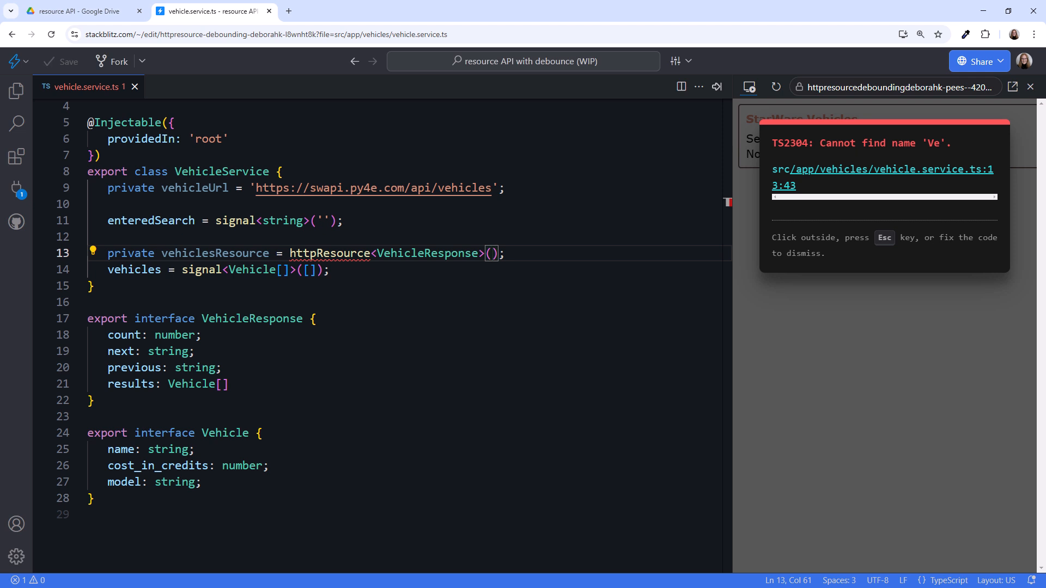
text(() =>)
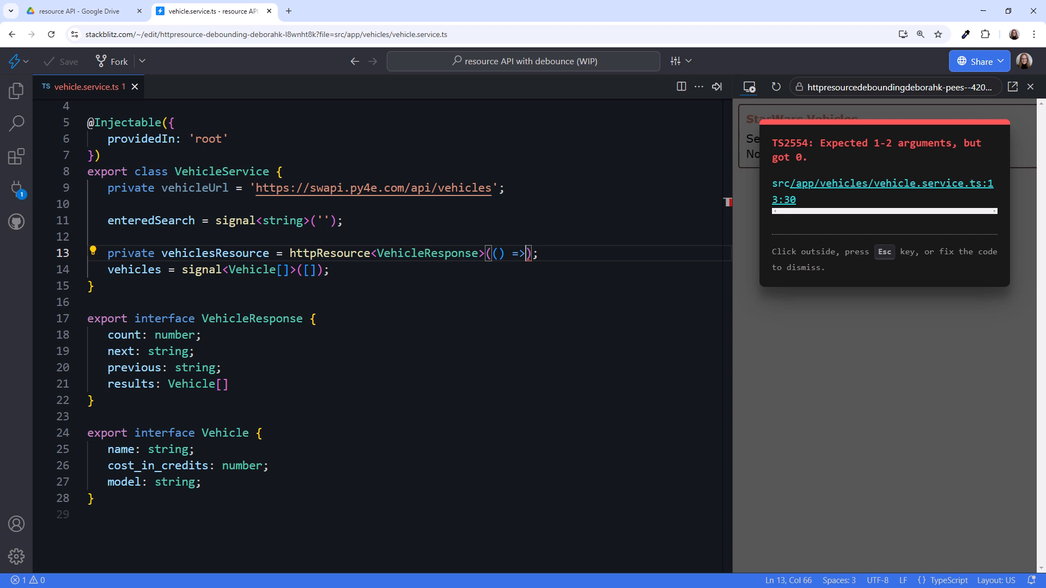
key(Enter)
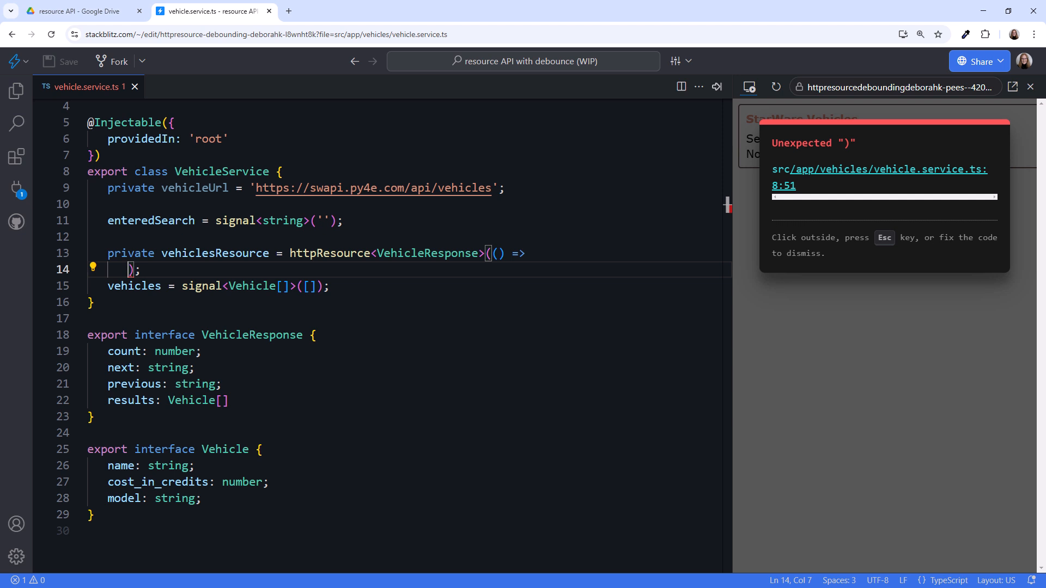
text(`${this.vehicleUrl}?search=${this.enteredSearch()}`)
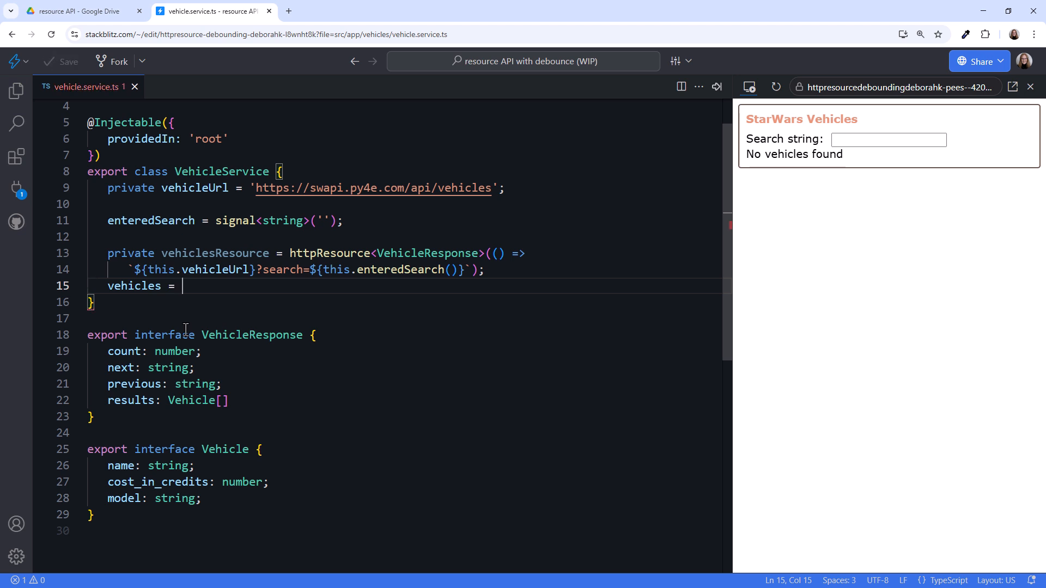
Step: Make vehicles computed from vehiclesResource.value()?.results, defaulting to an empty Vehicle array
text(computed(()))
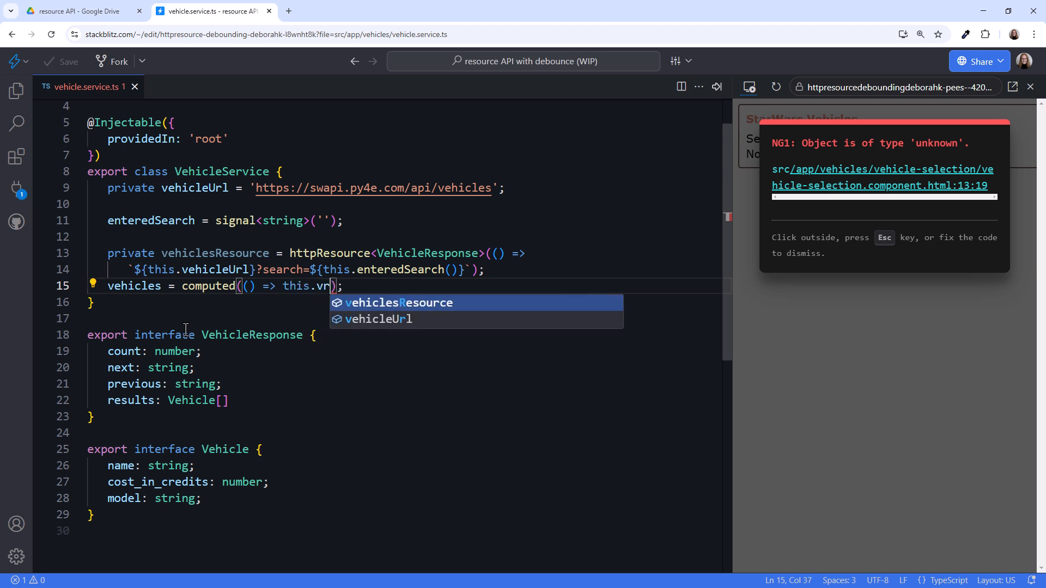
text(ehiclesResource.value()?.results)
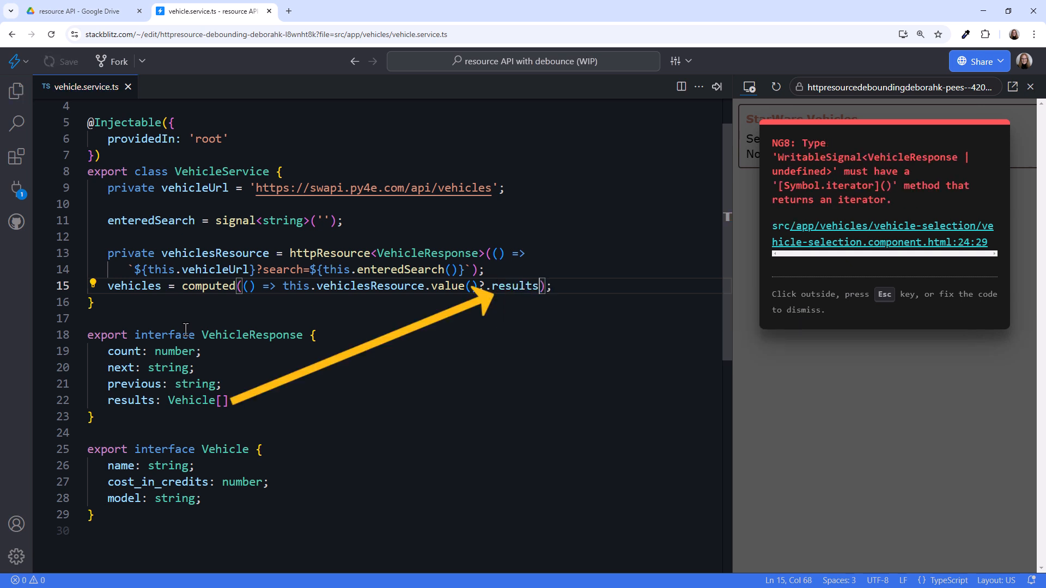
text(?? [] as Vehicle[)
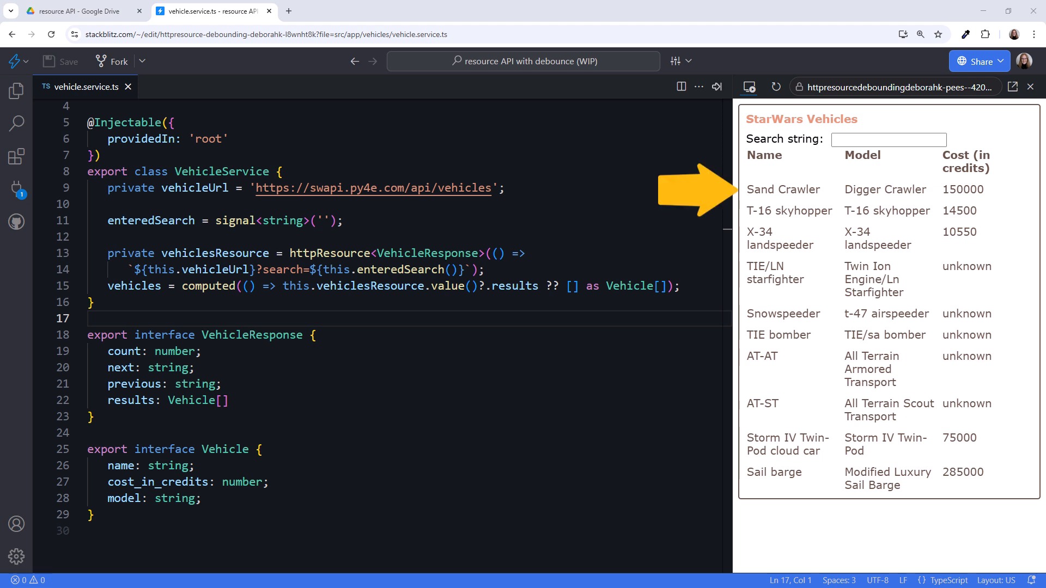
Step: Open the browser DevTools with F12 and enter 'TI' in the search
key(F12)
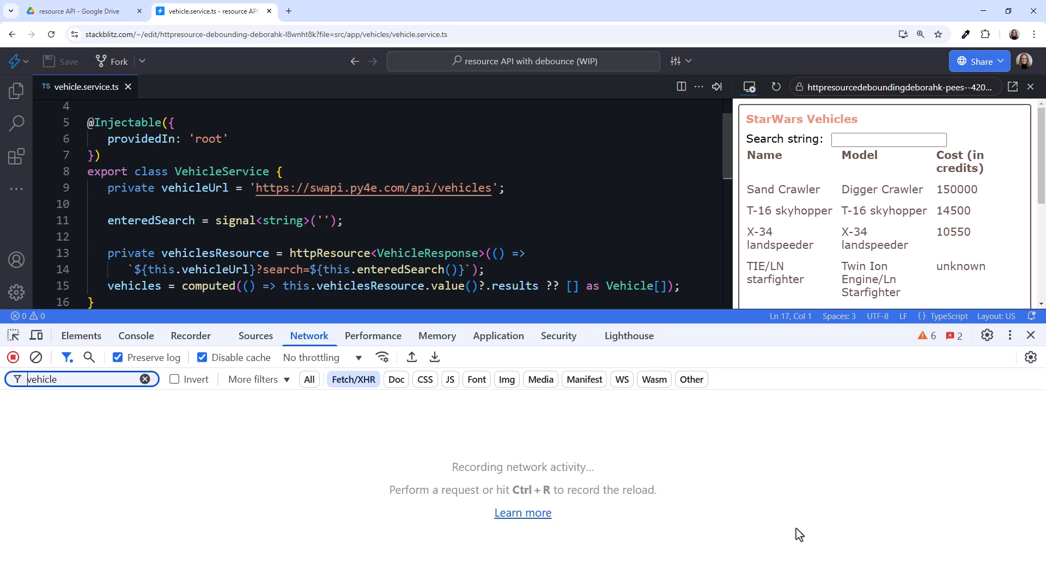
text(TIE)
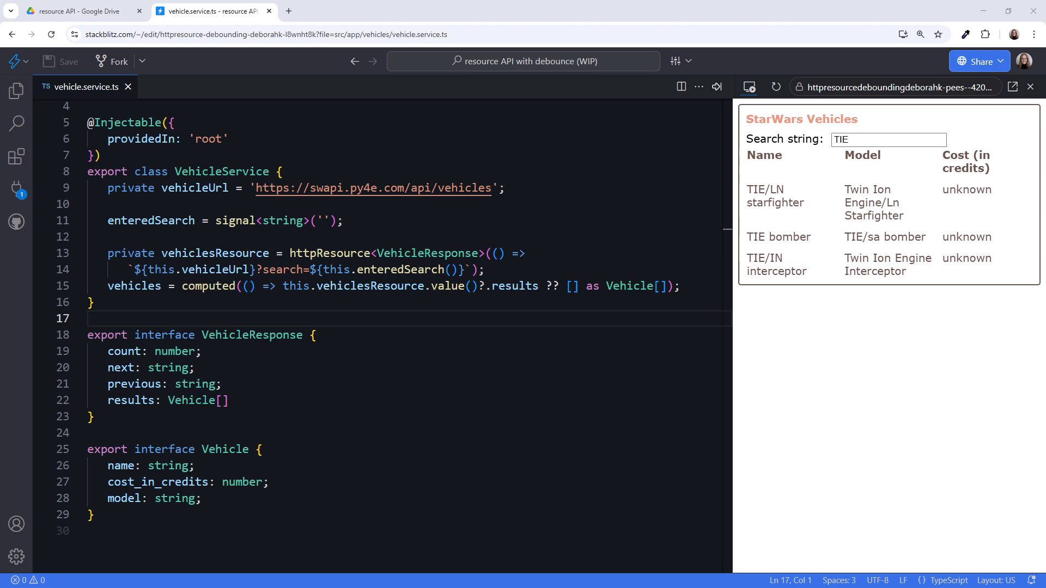
Step: Define searchText$ as toObservable(this.enteredSearch) piped through debounceTime(400)
text(sea)
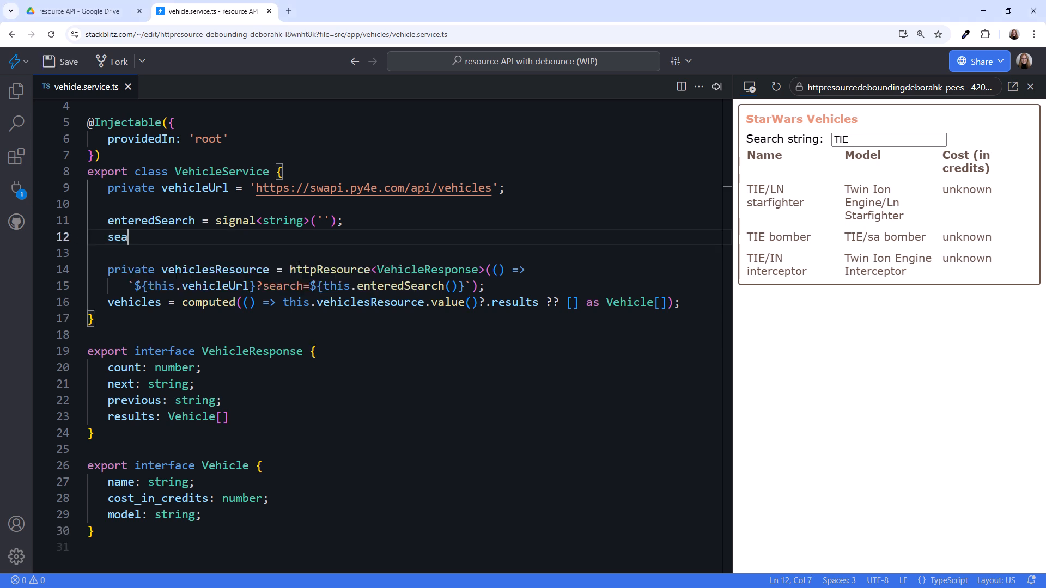
text(rchText$)
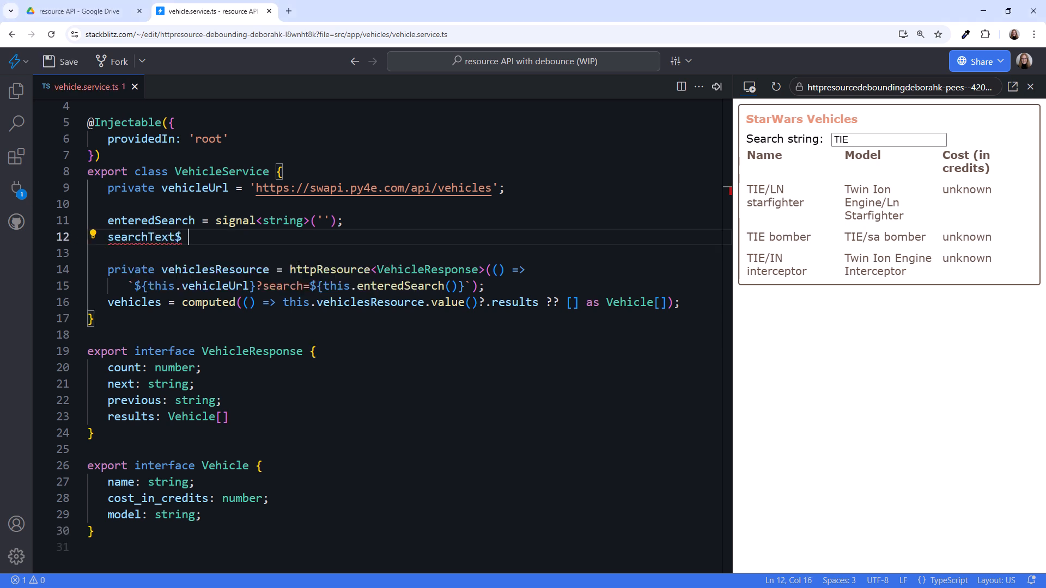
text(=)
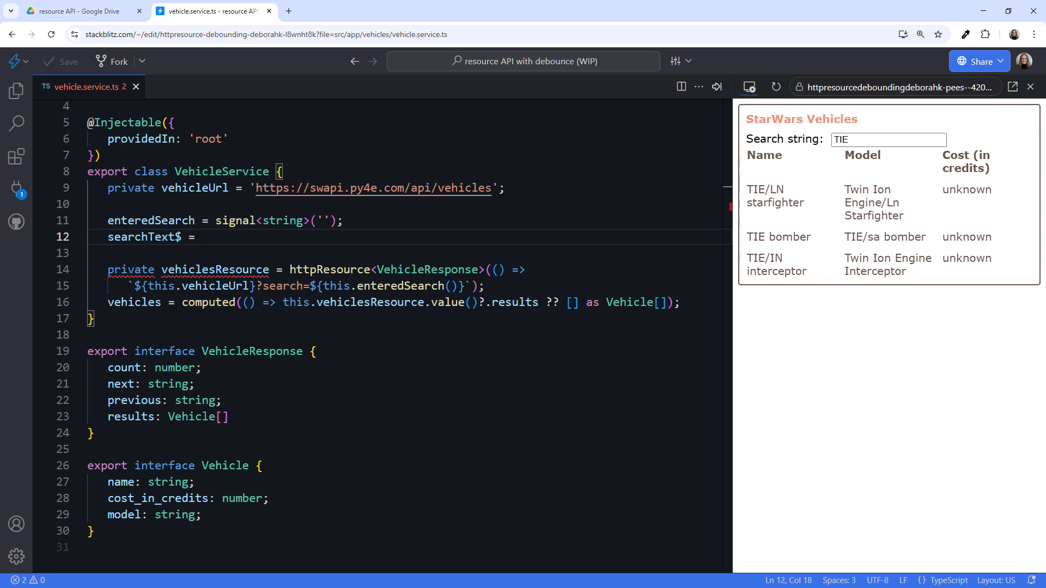
text(toObservable();)
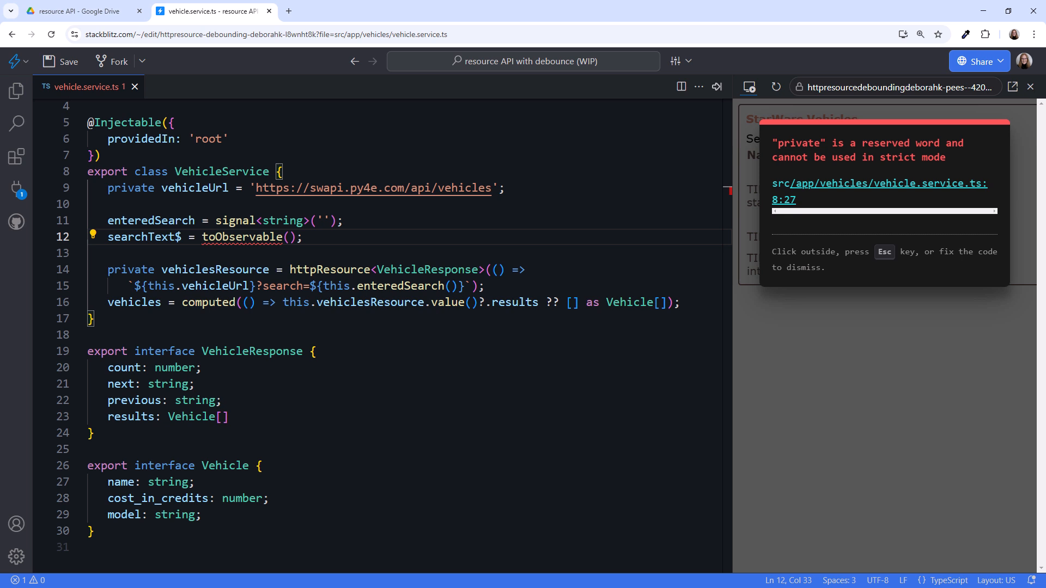
text(this.enteredSearch)
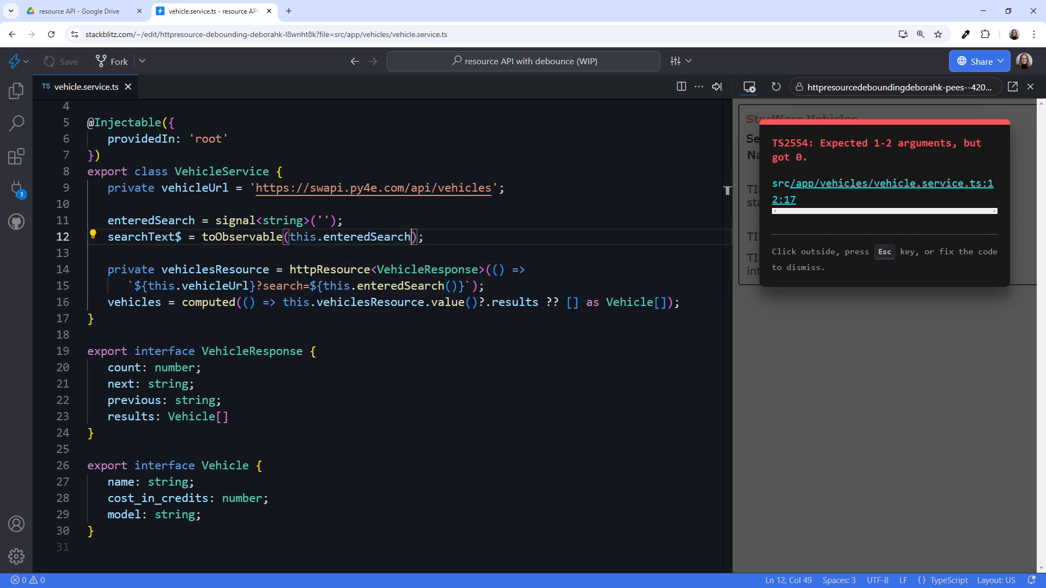
text(.p)
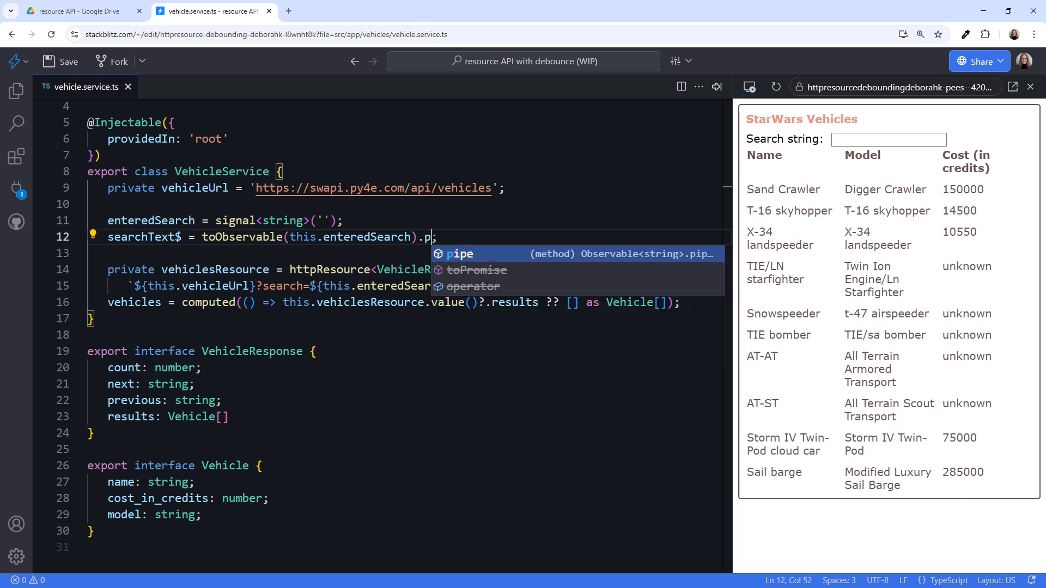
key(Tab)
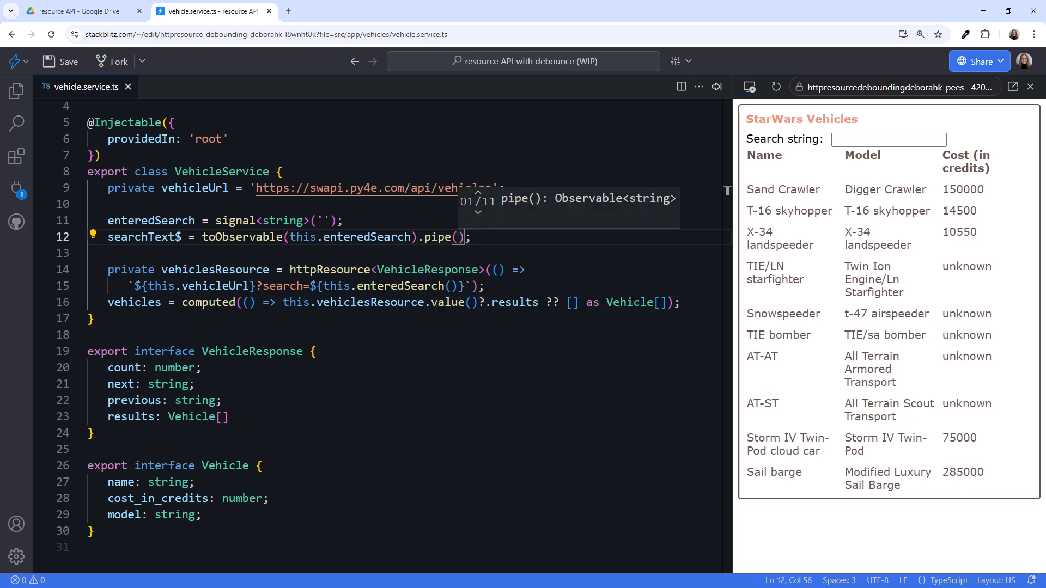
key(Enter)
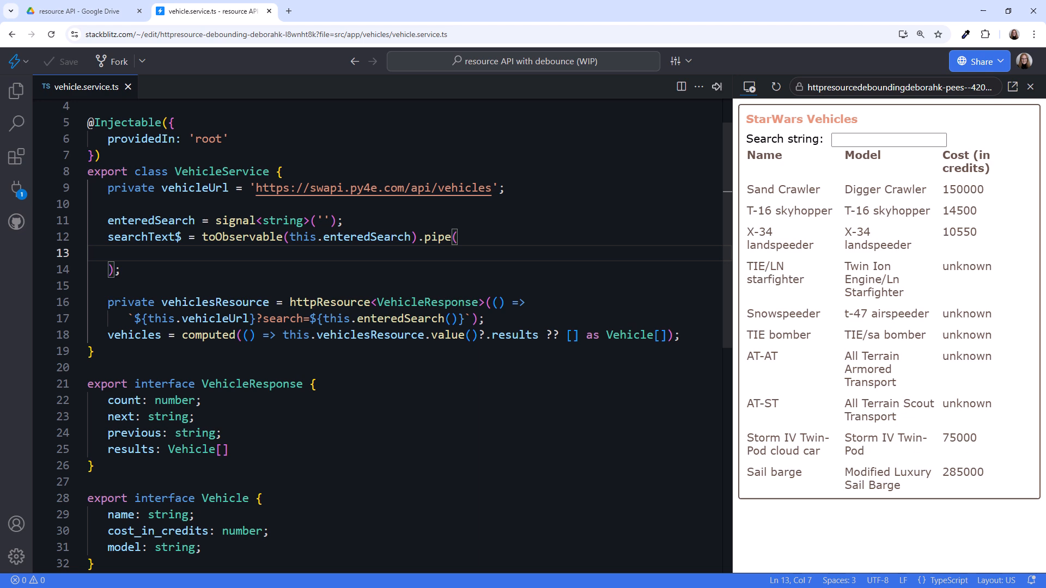
text(debounceTime(400)
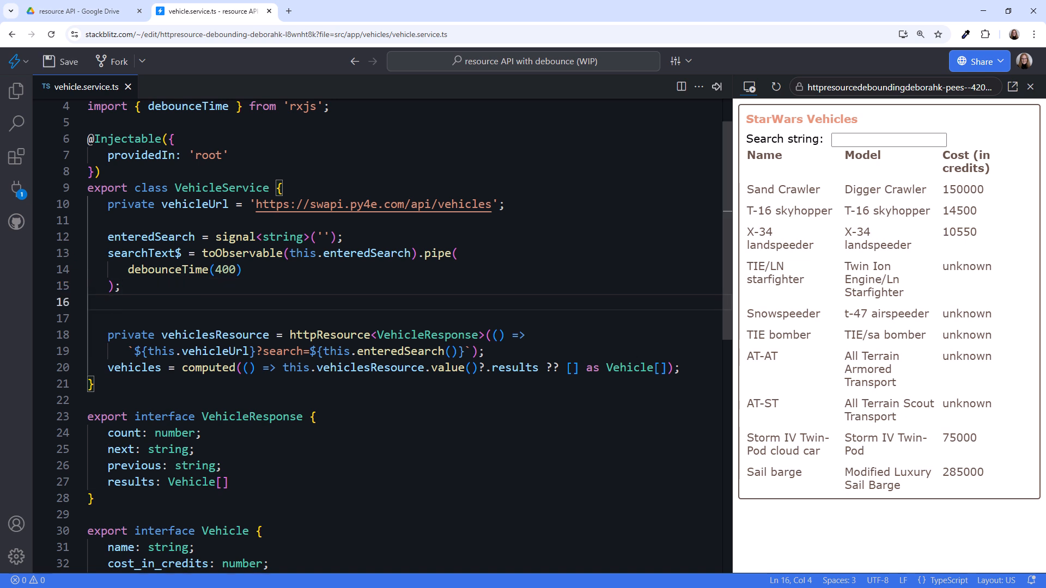
Step: Add searchText = toSignal(this.searchText$) below the searchText$ observable
text(search)
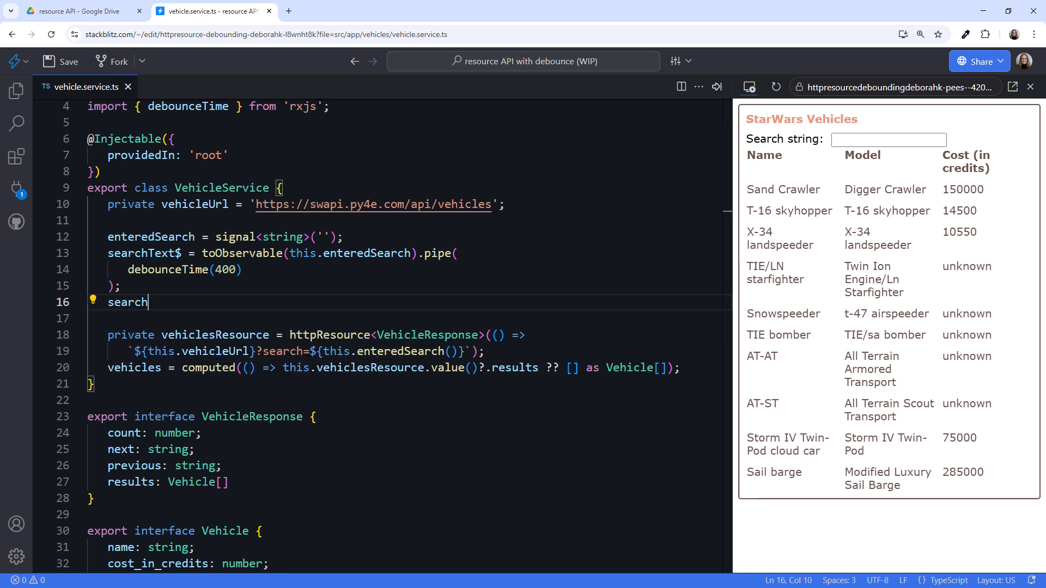
text(Text =)
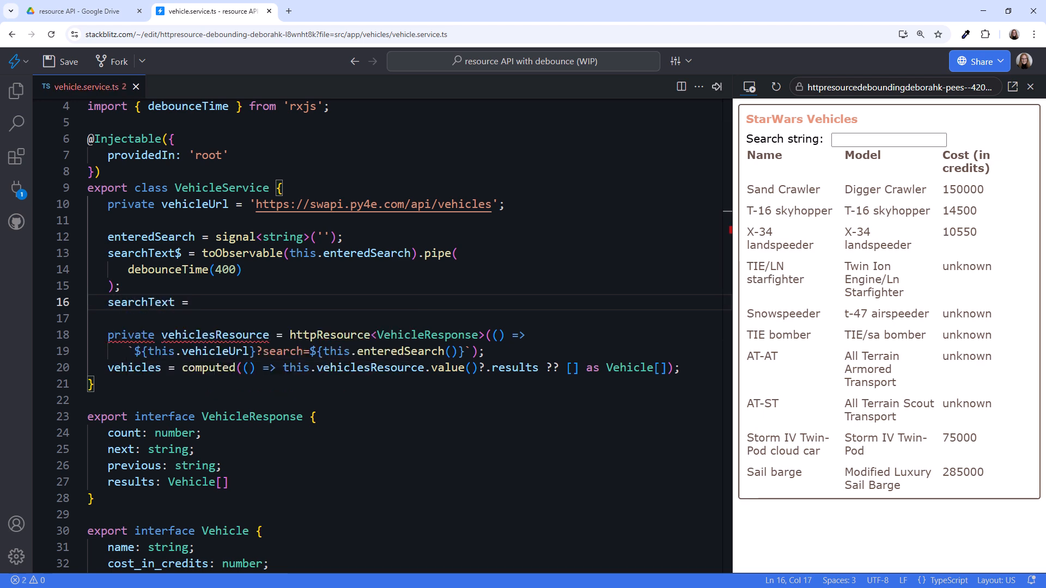
text(toSignal();)
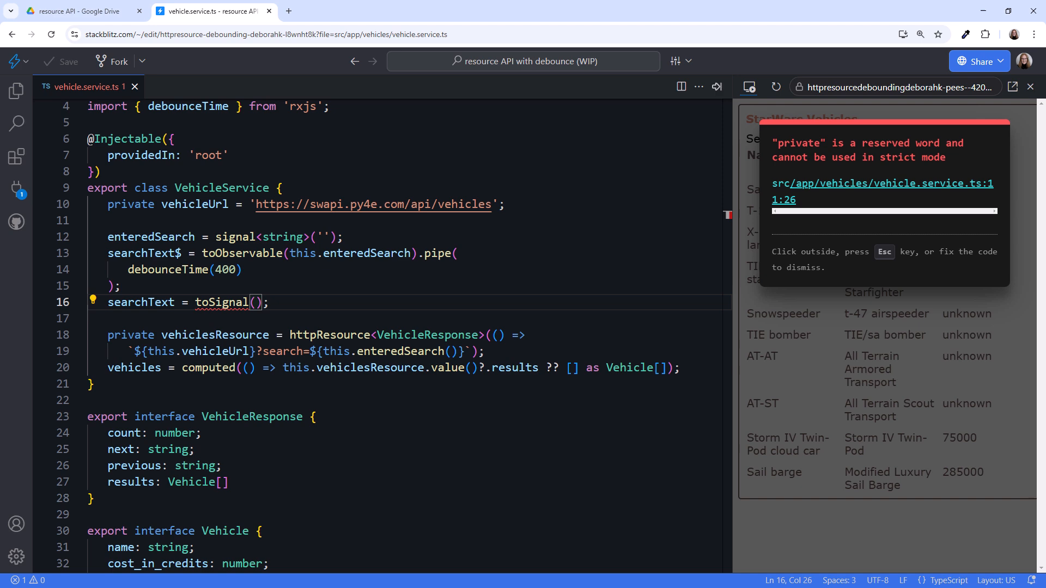
text(this.searchText$)
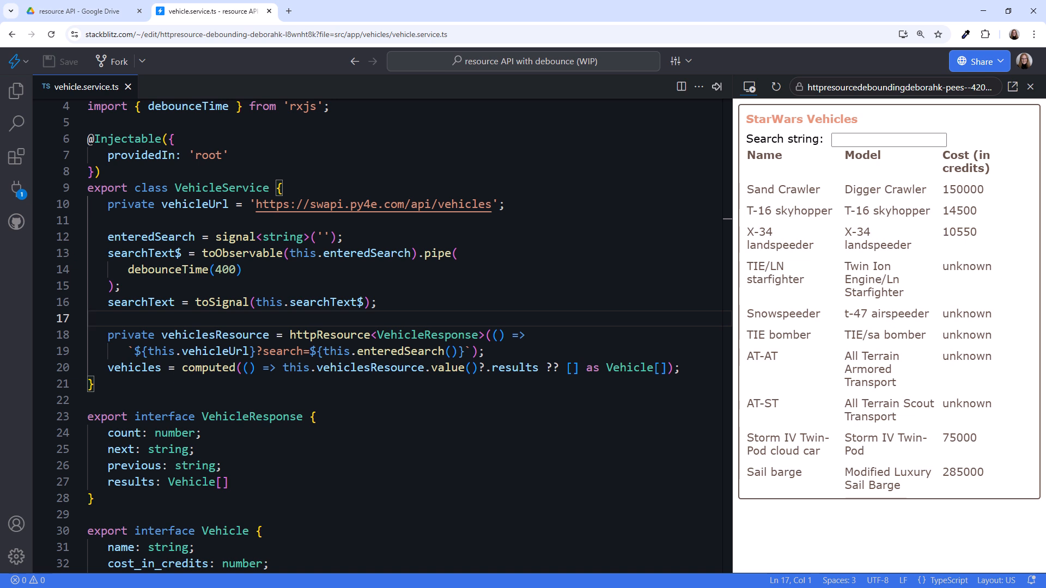
click(372, 351)
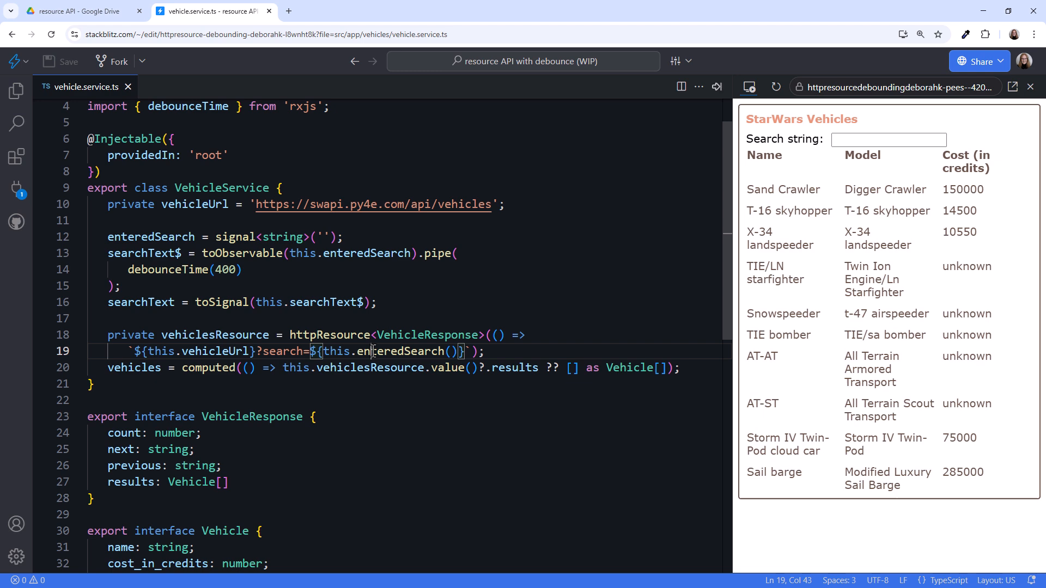
Step: Delete a character while reopening the vehicle-filtered network panel
key(Backspace)
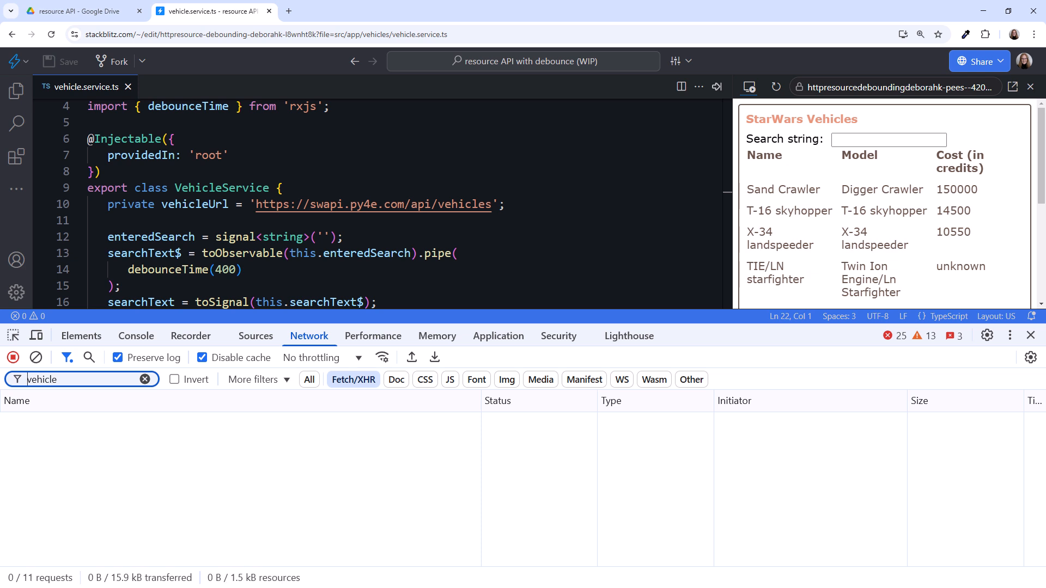
Step: Search the preview for 'TIE' to list the three TIE vehicles
text(TIE)
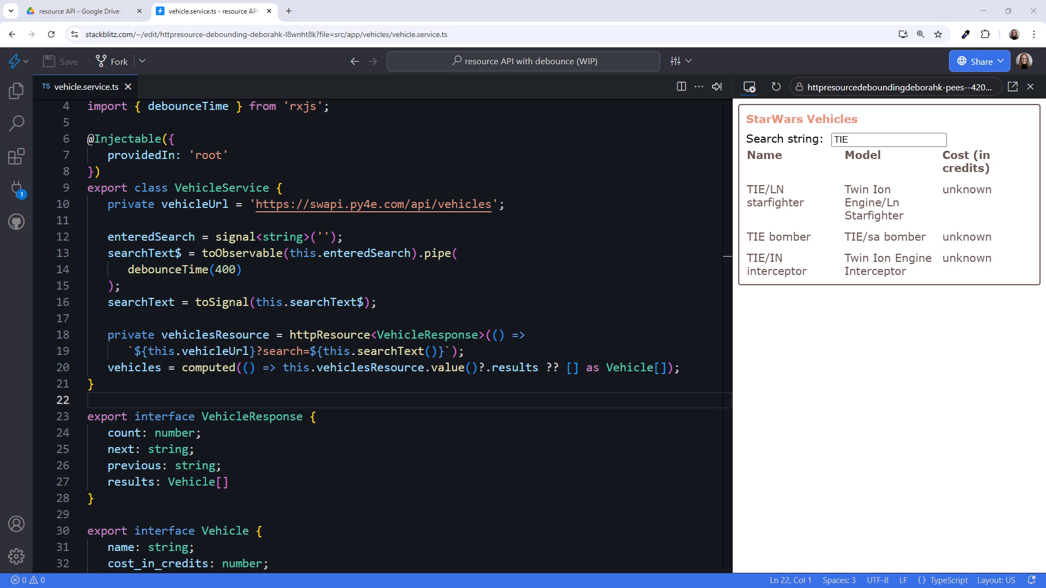
mouse_move(14, 93)
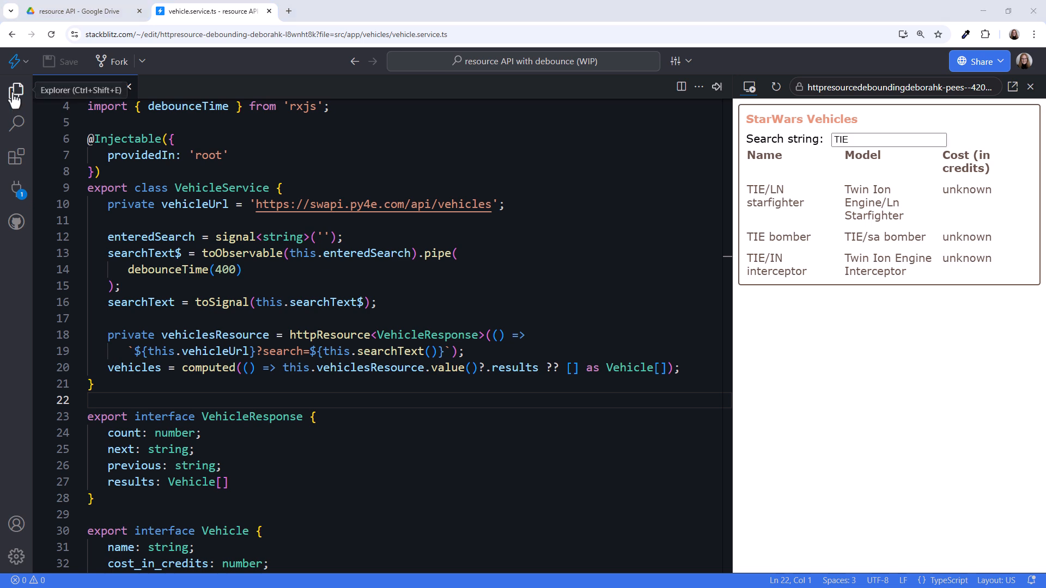
Step: Create an empty signal-utilities.ts file in the app folder
click(16, 90)
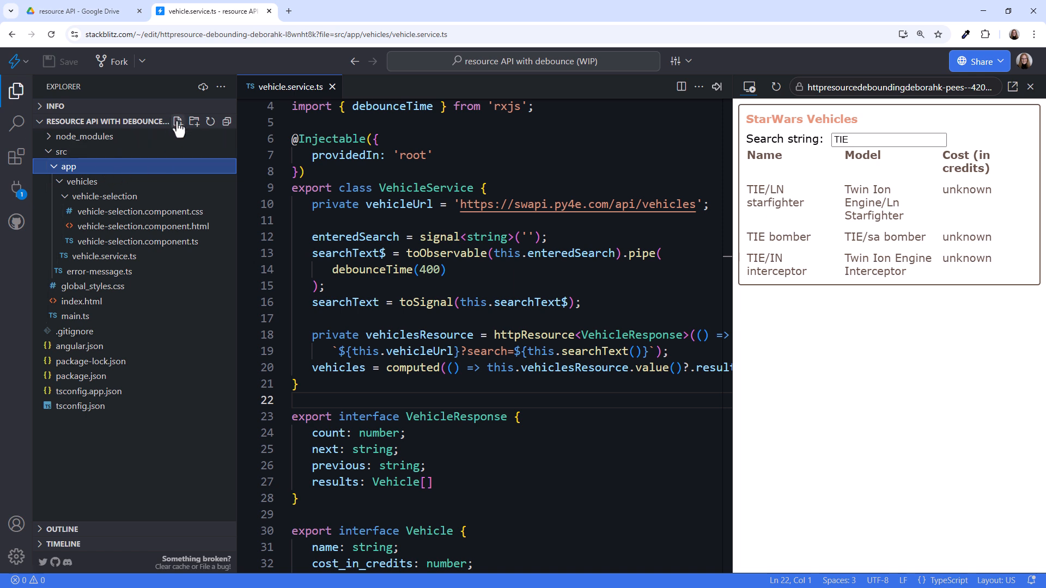
click(178, 121)
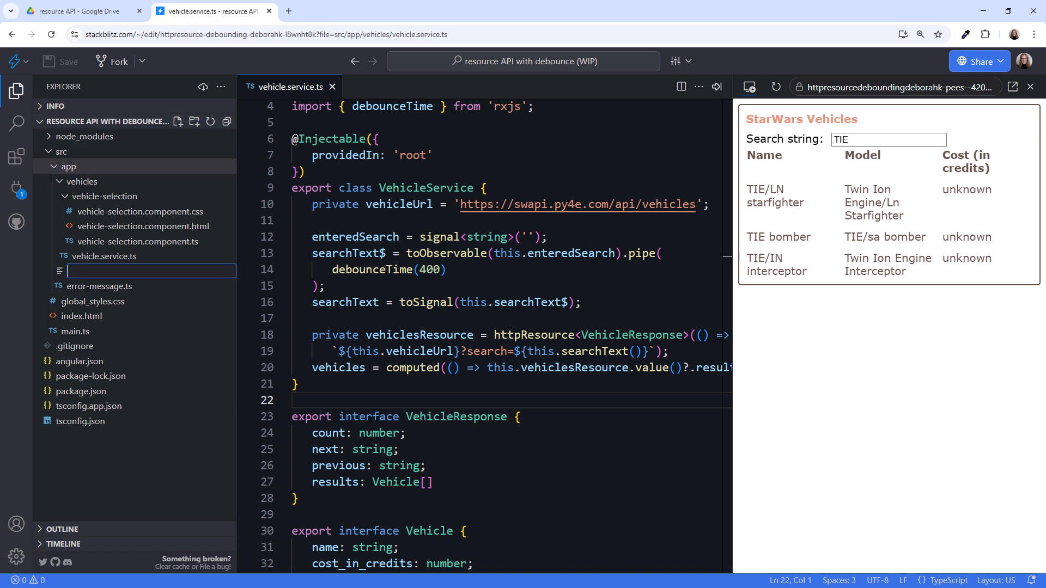
text(signal-utilit)
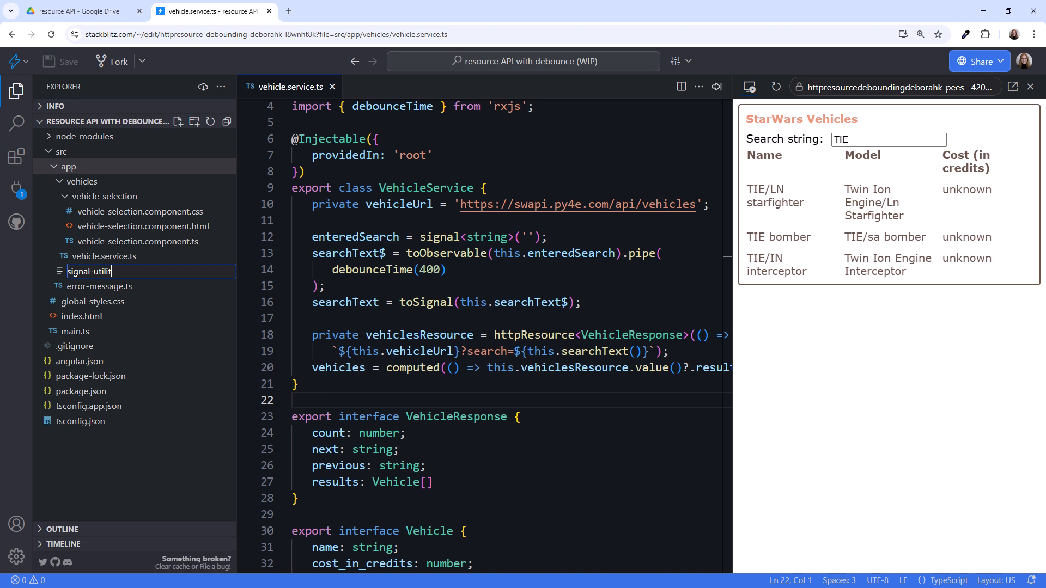
key(Enter)
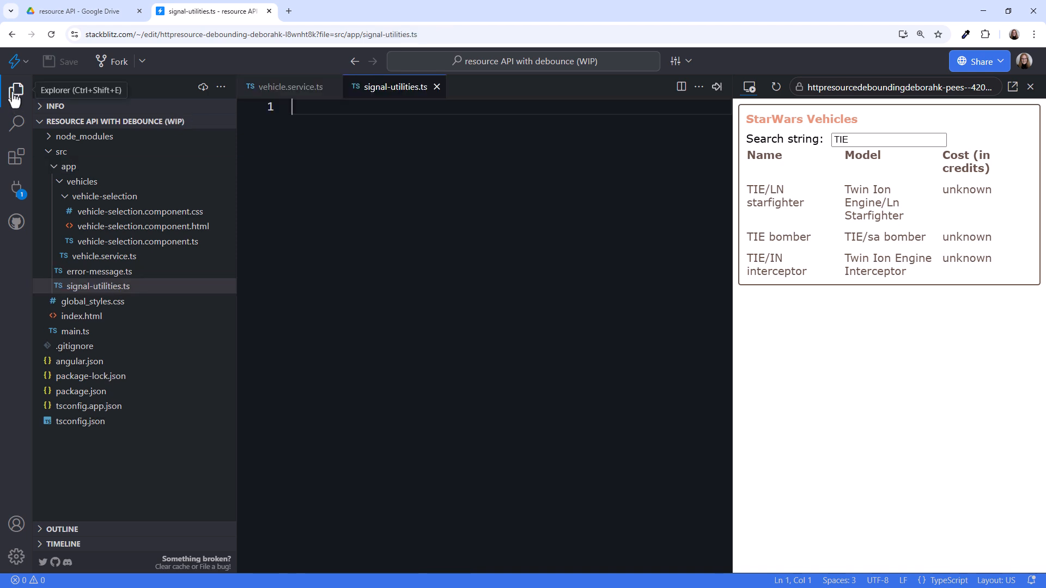
click(16, 92)
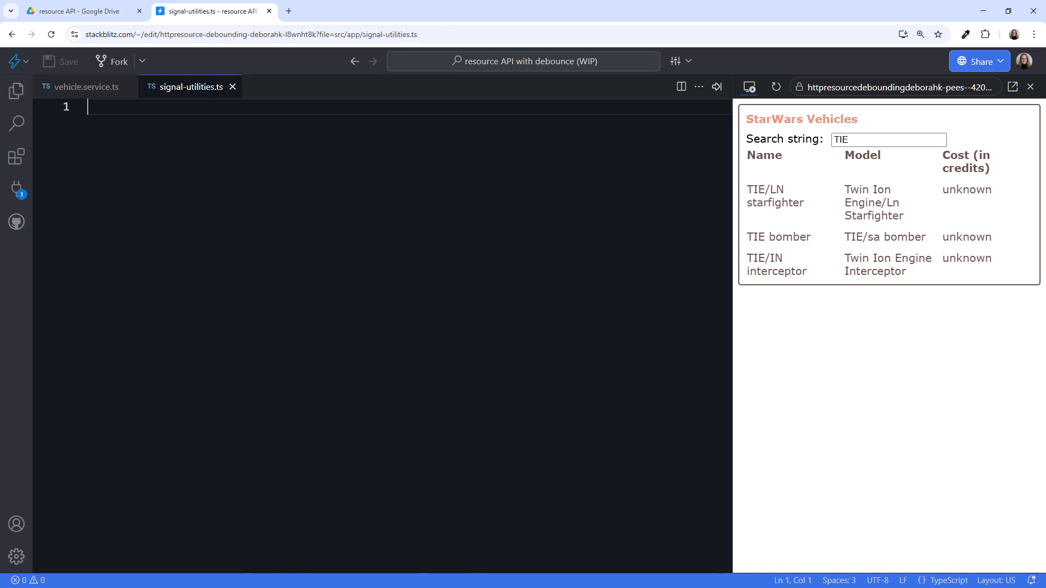
Step: Declare an exported generic debounceSignal(signal: Signal, time: number) function
text(export func)
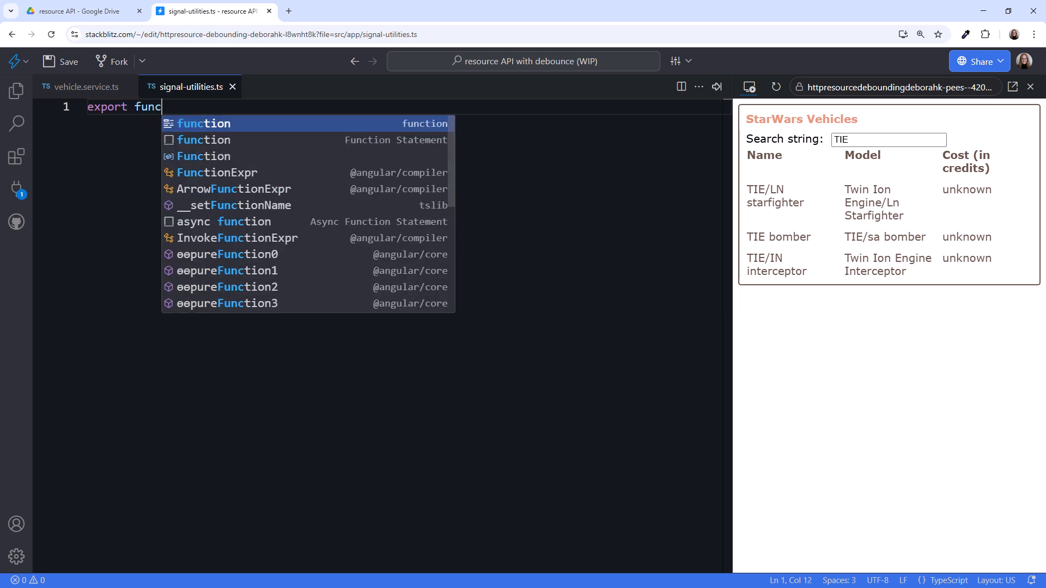
text(tion debo)
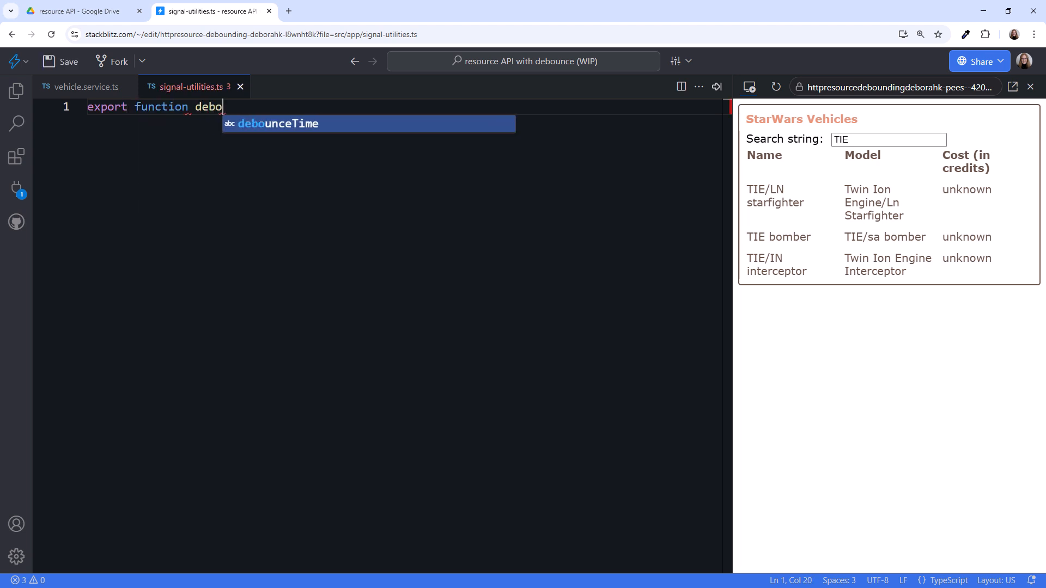
text(Signal<())
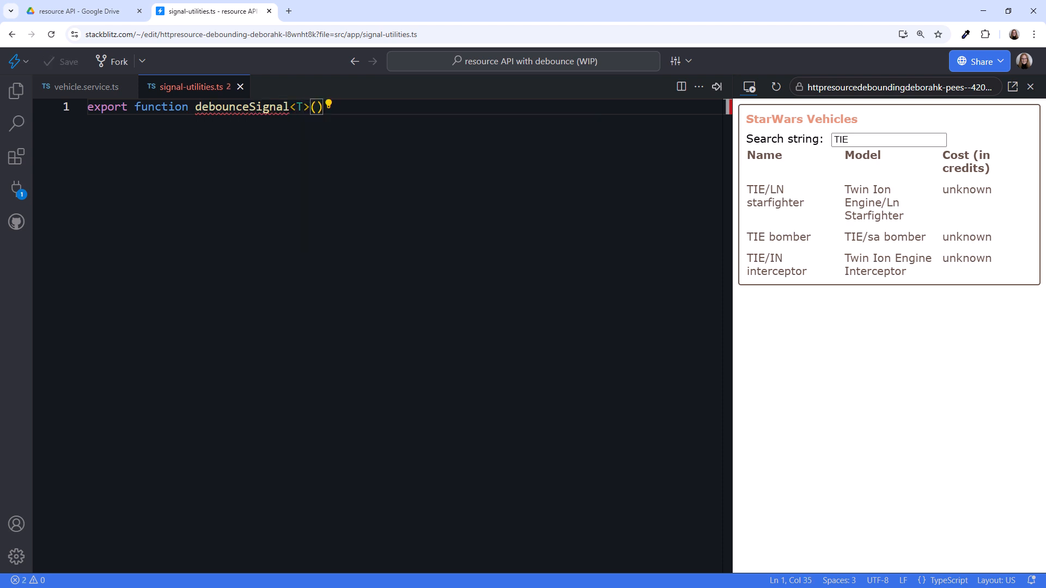
text(signal: Signal<T>, t)
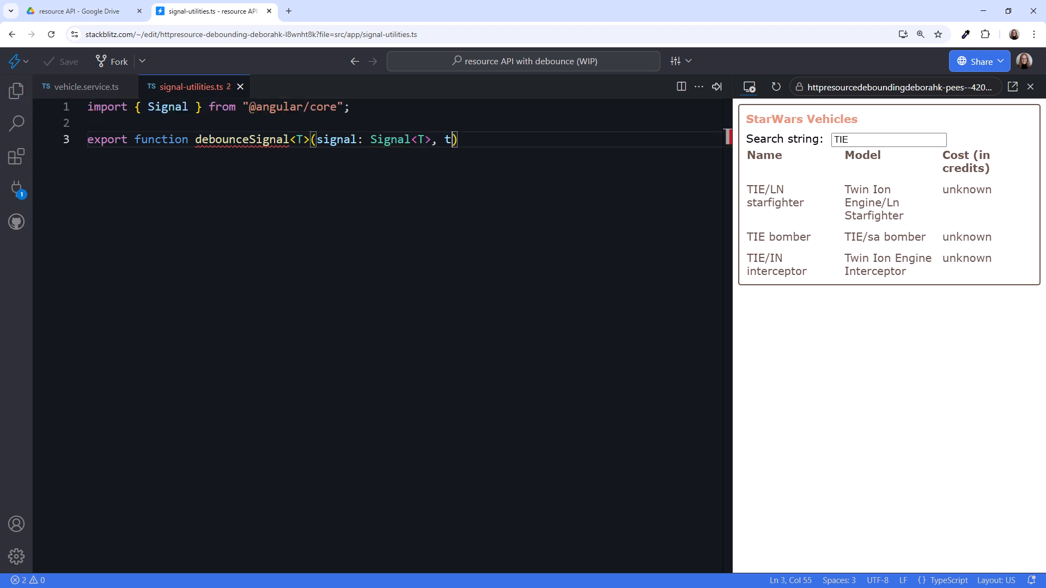
text(ime: number)
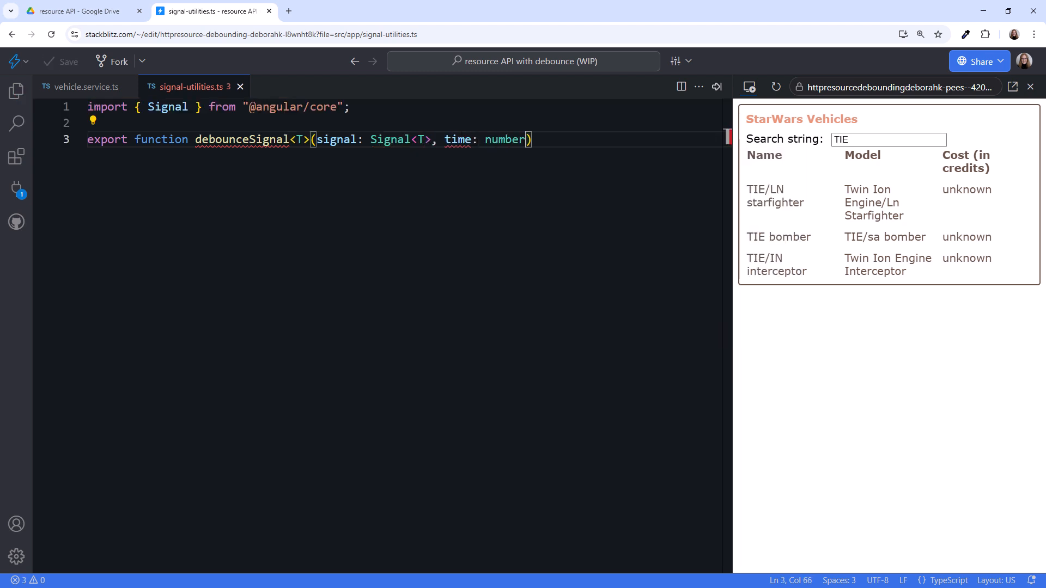
text({)
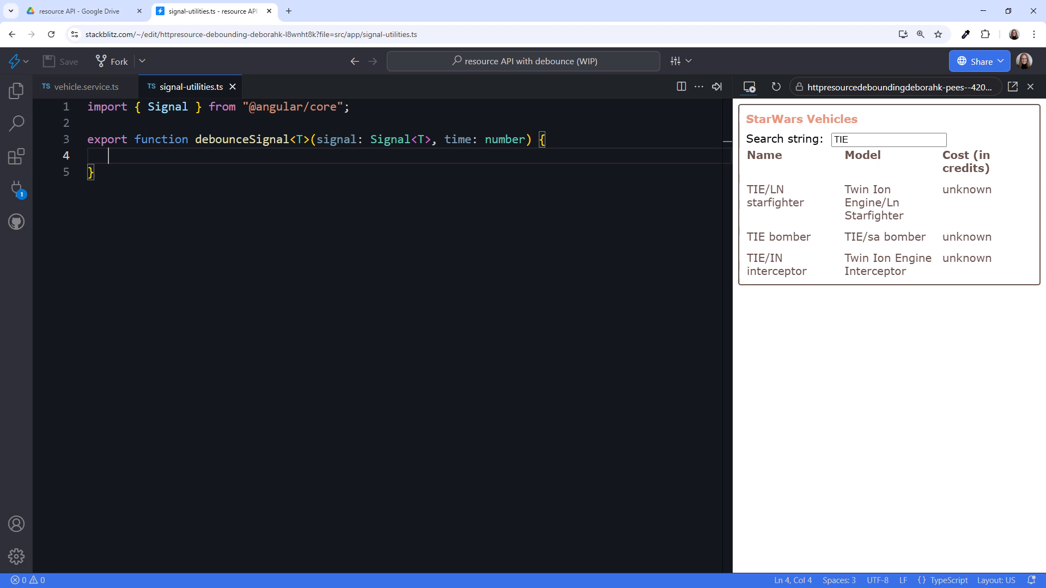
Step: Pipe toObservable(signal) through debounceTime(time) into debouncedObservable$ and return toSignal of it
text(let debounce)
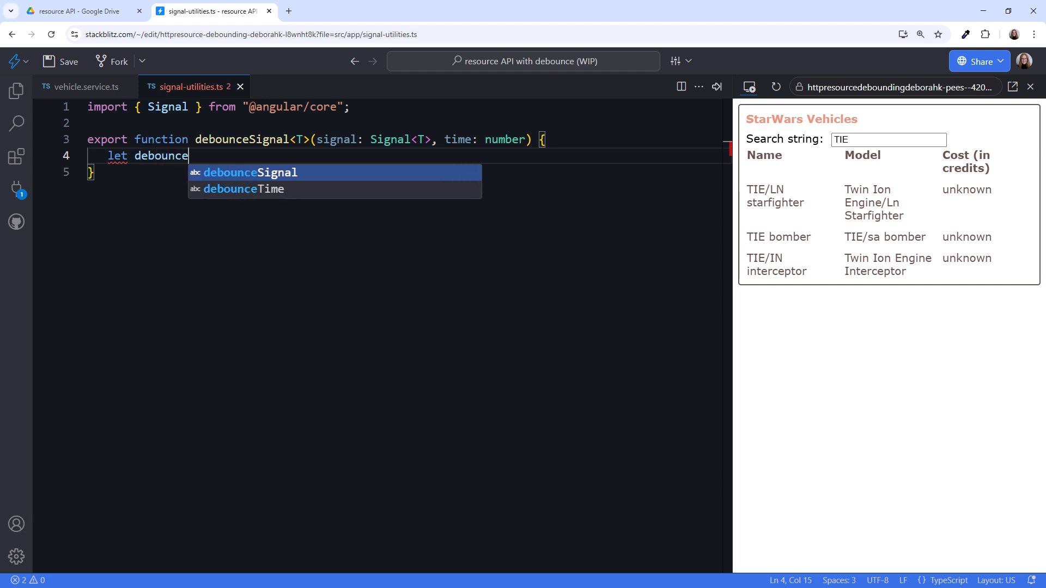
text(dObservable$ = t)
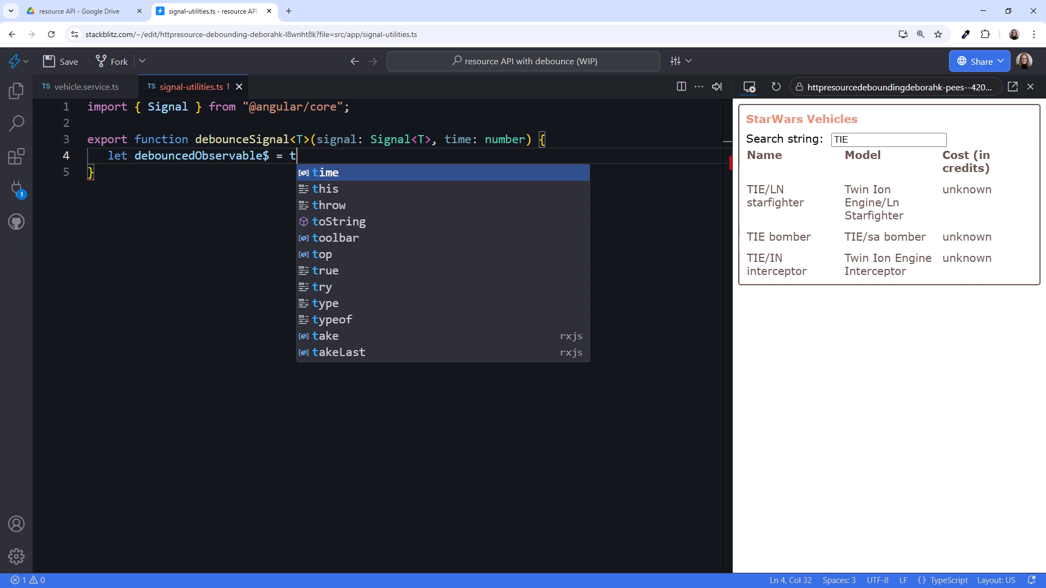
text(oObservable(si)
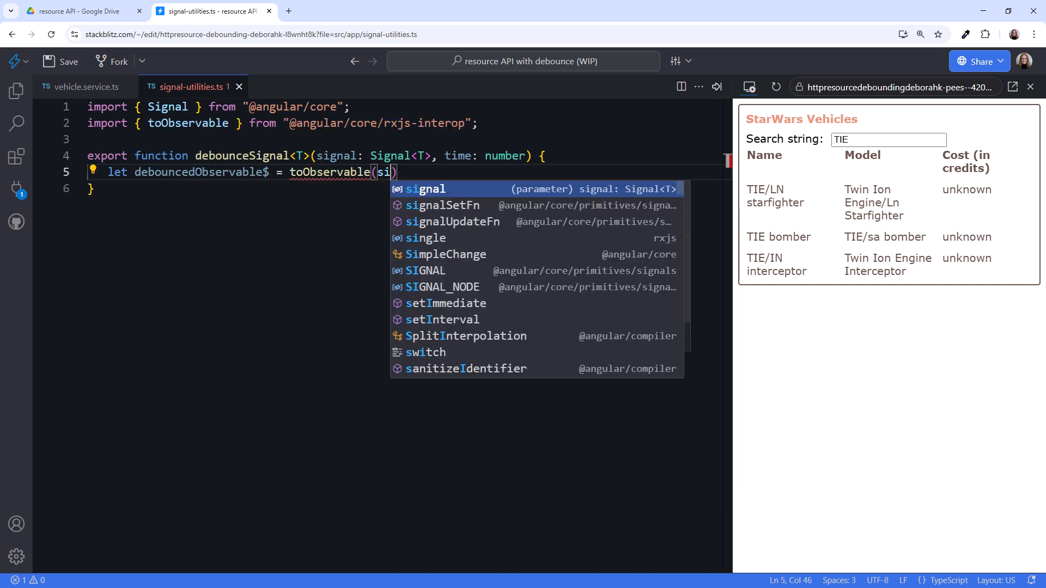
key(Tab)
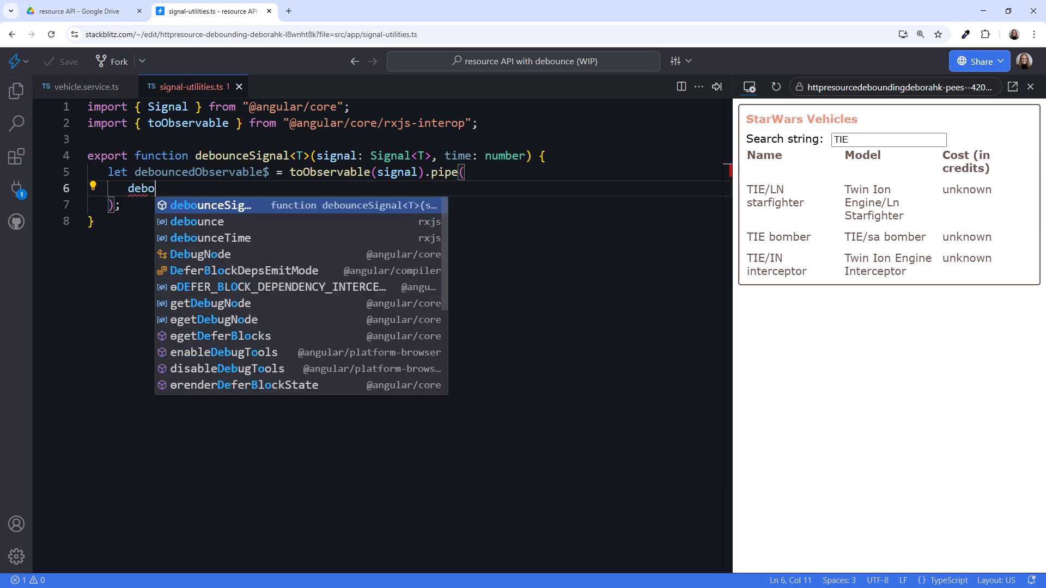
text(unceTime(time)
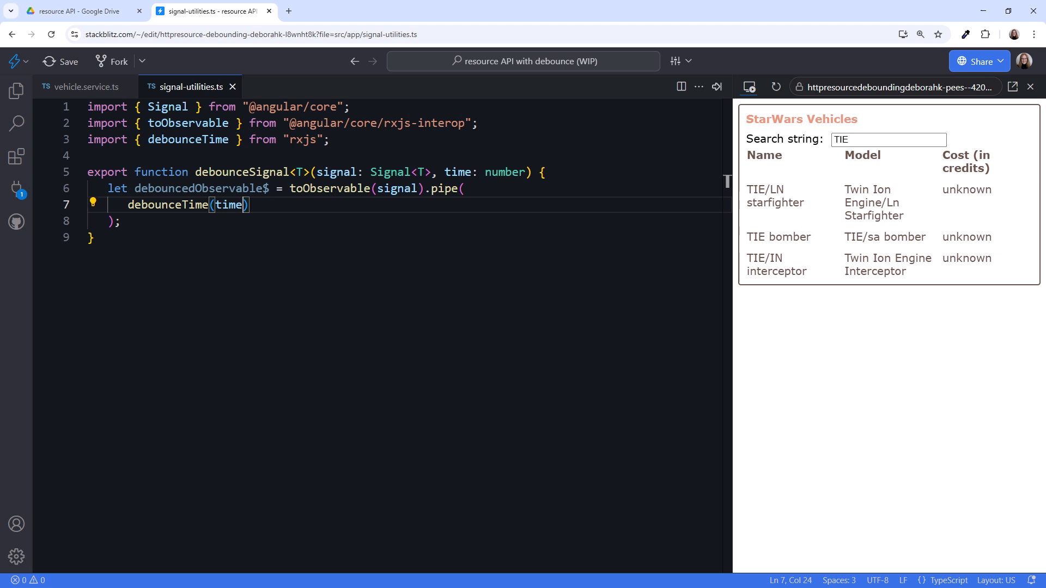
text(return)
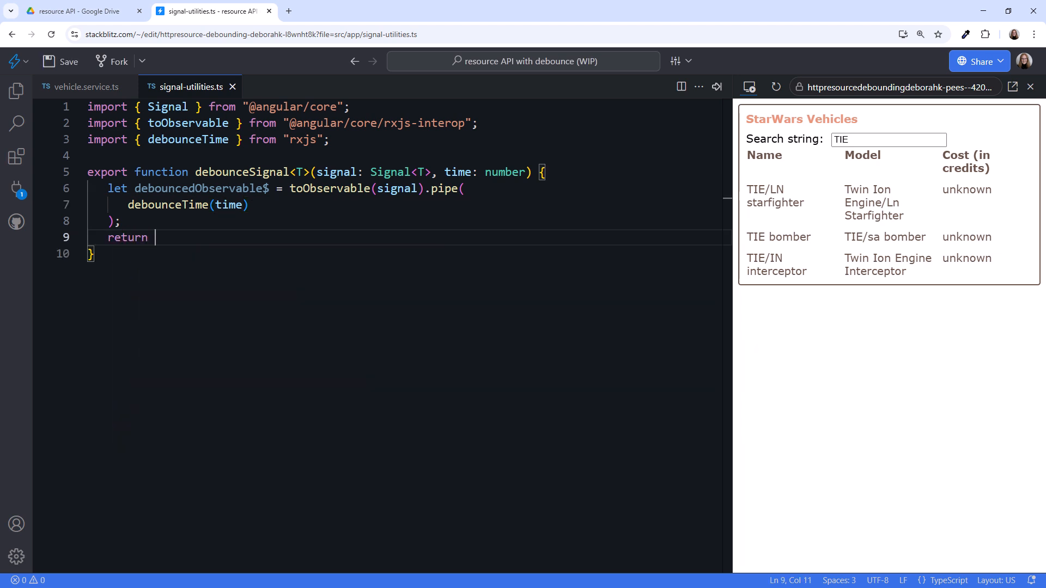
text(toSignal(de);)
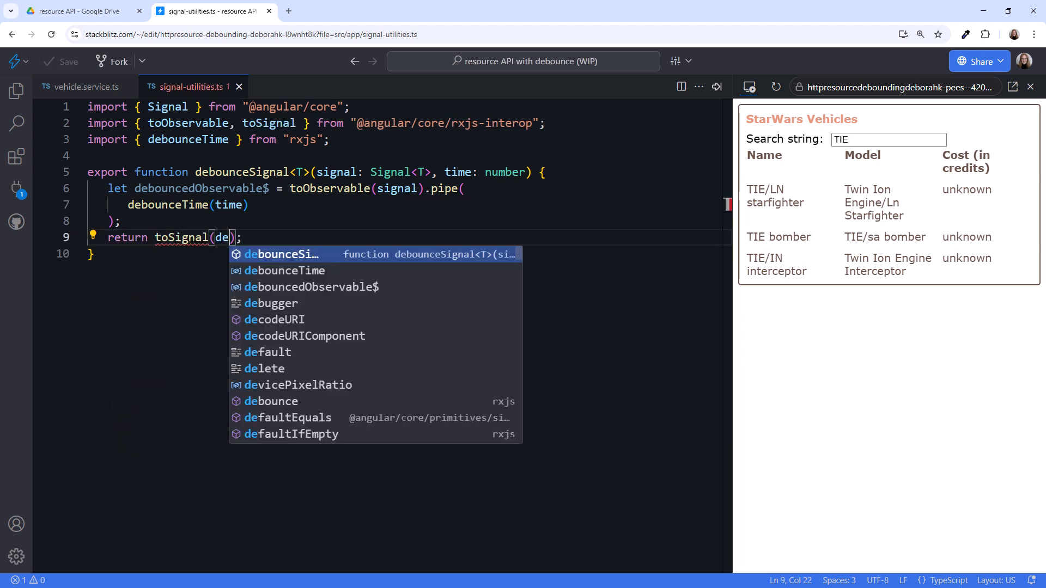
key(Tab)
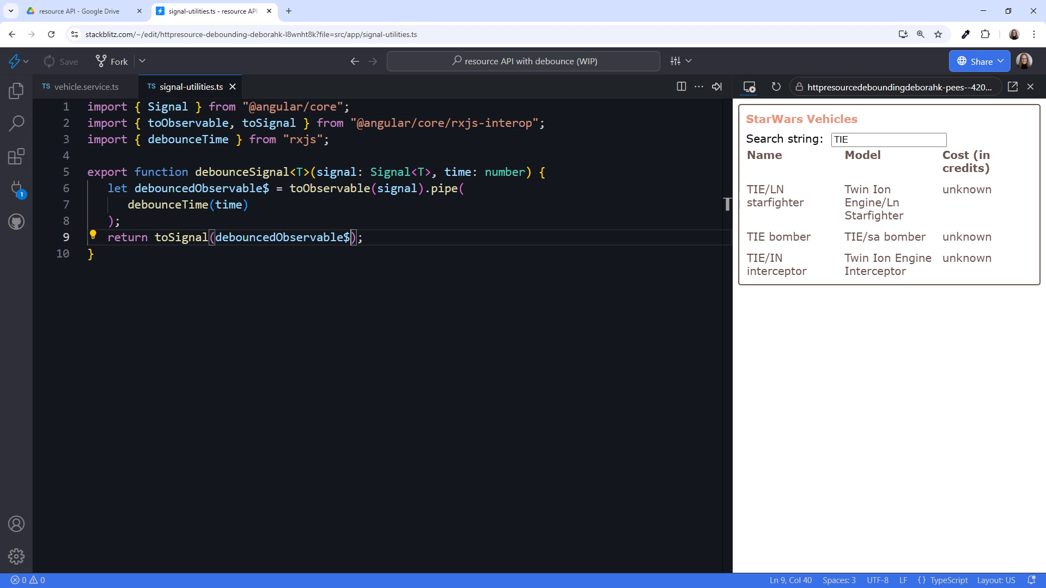
Step: In vehicle.service.ts, set searchText to debounceSignal(this.enteredSearch, 400), auto-importing it
click(85, 86)
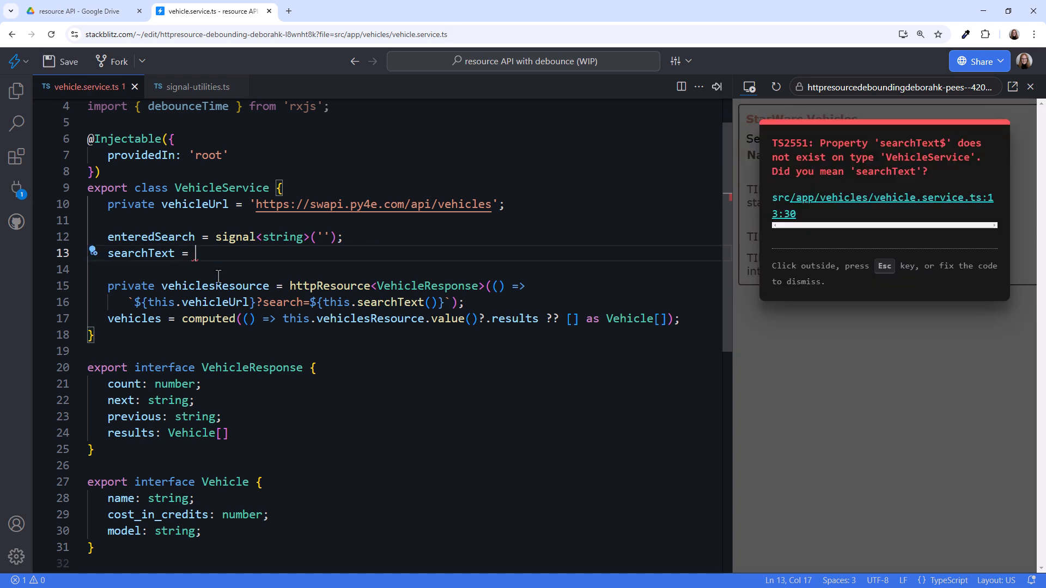
text(debounceSignal(this.enteredSearch, 4);)
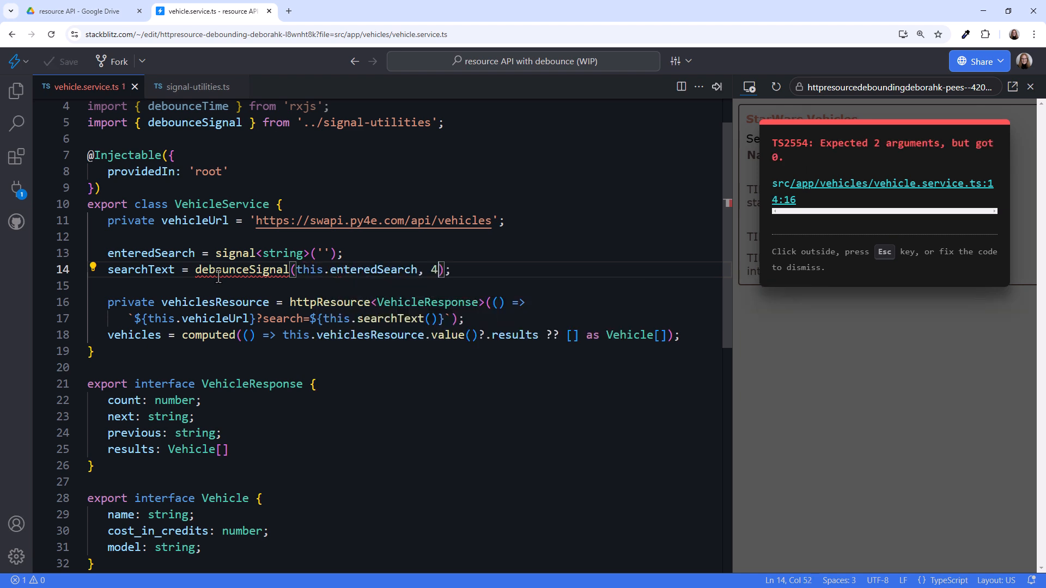
text(00)
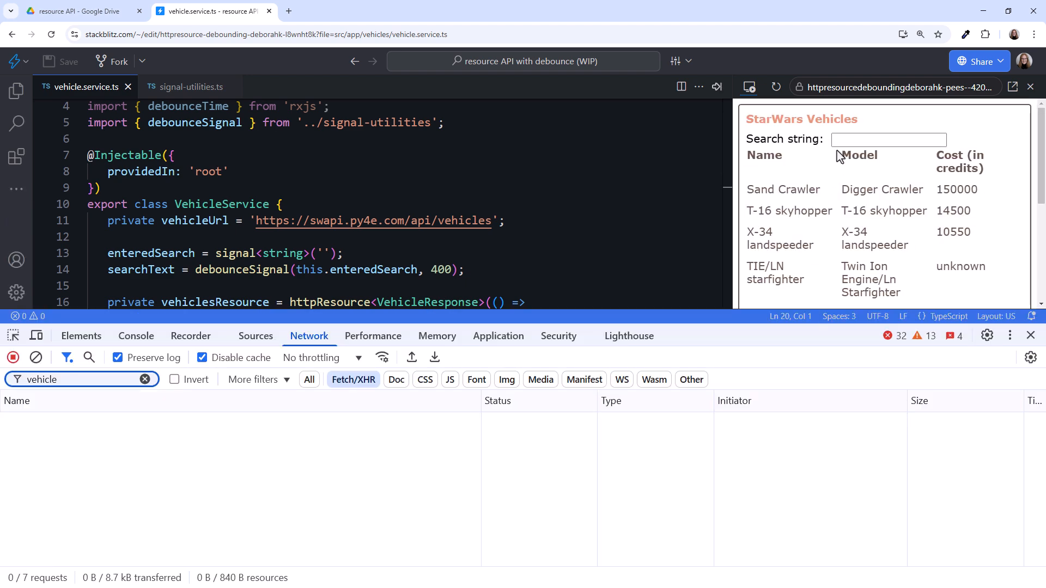
Step: Search for 'TIE' in the preview to show only the three TIE vehicles
text(TIE)
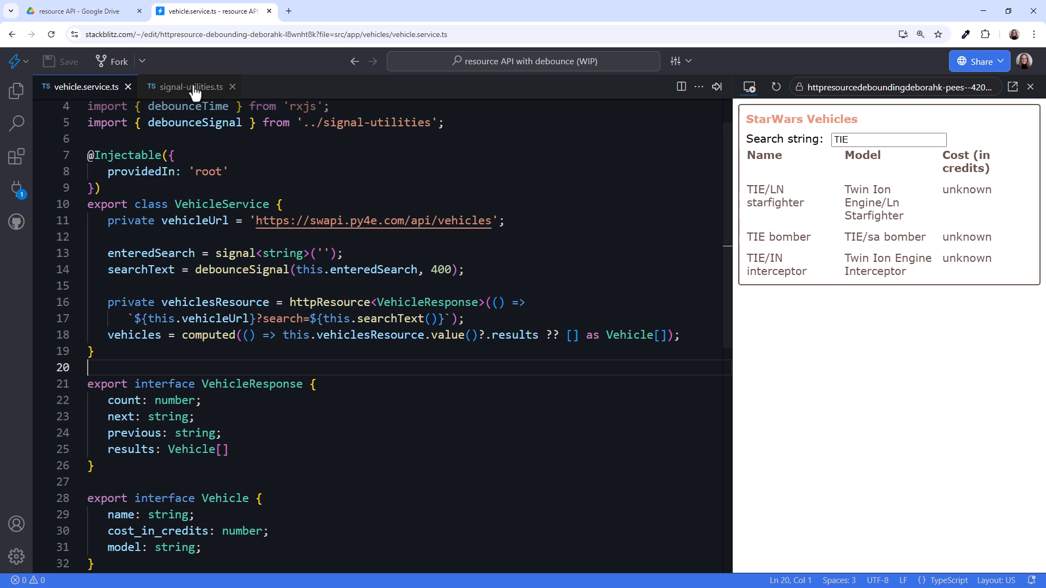
click(189, 87)
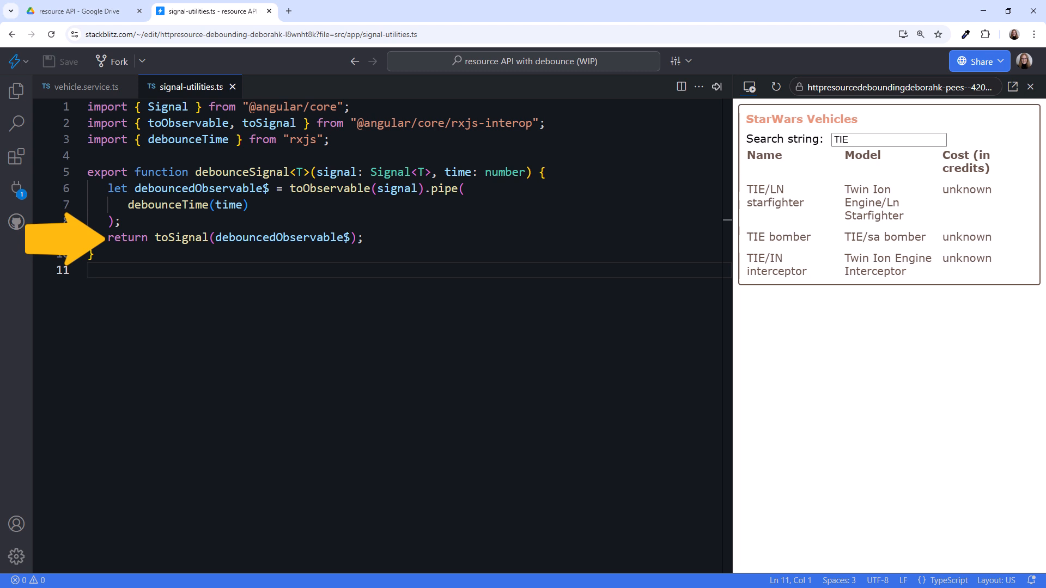
click(85, 87)
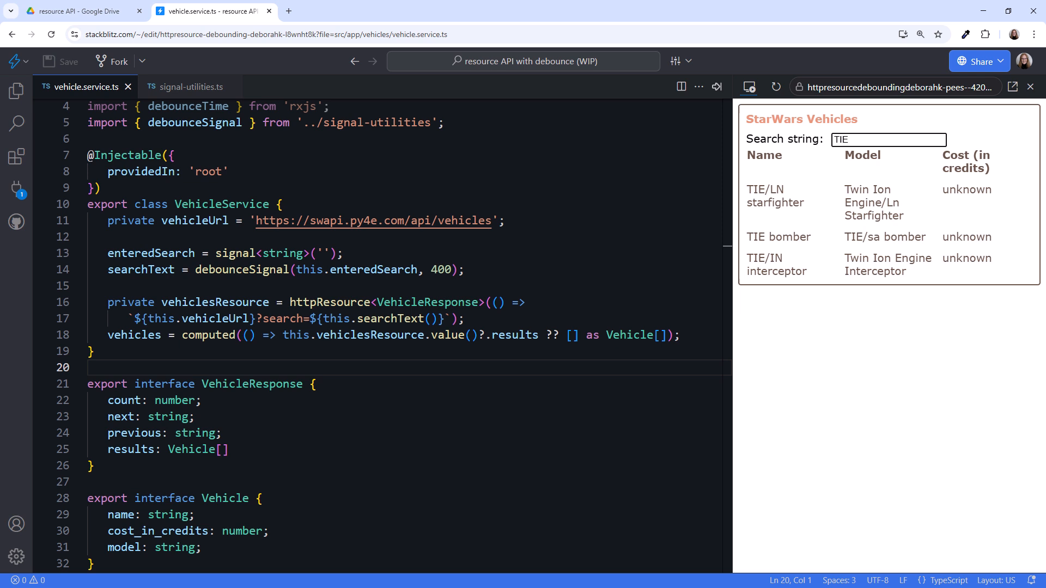